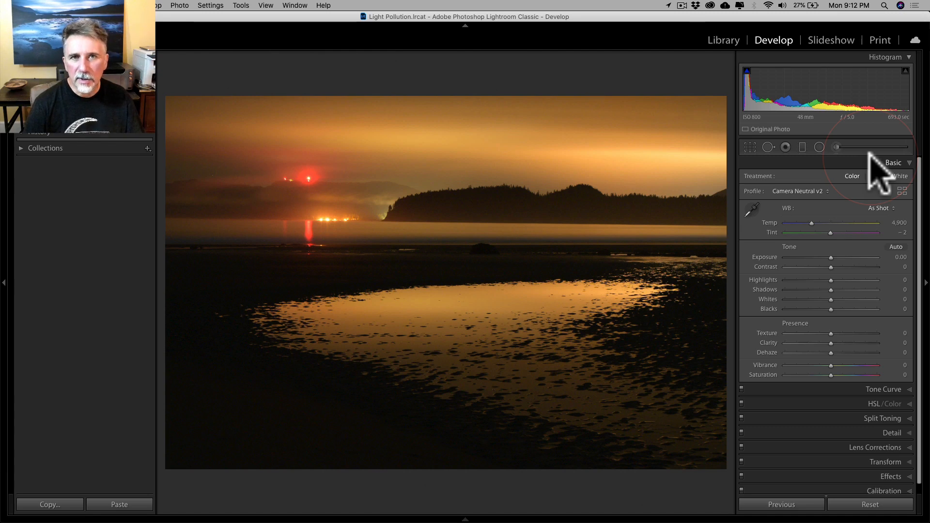
pyautogui.moveTo(765, 219)
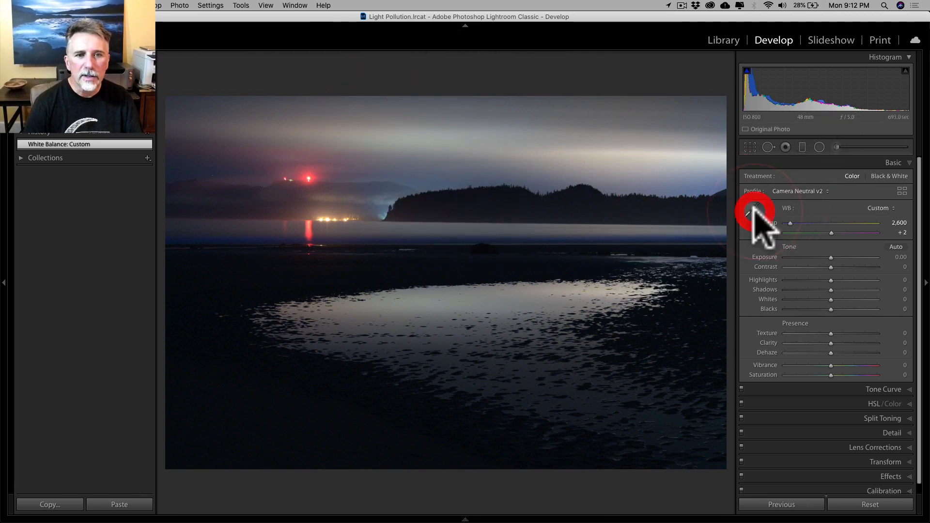
pyautogui.moveTo(750, 213)
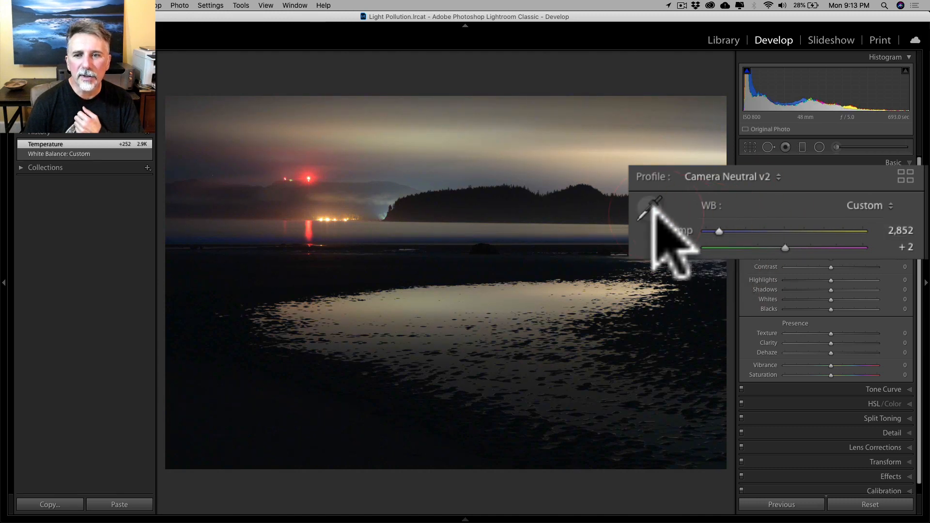
pyautogui.moveTo(471, 333)
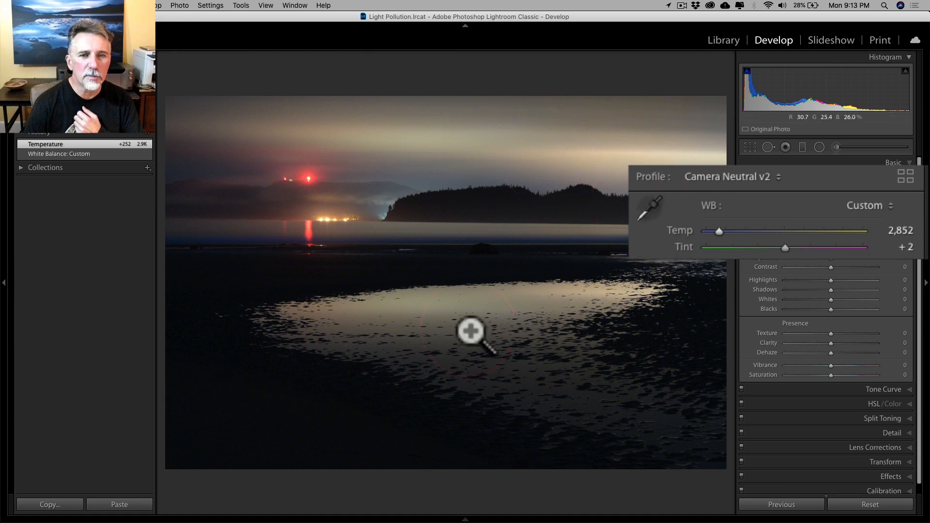
pyautogui.moveTo(690, 225)
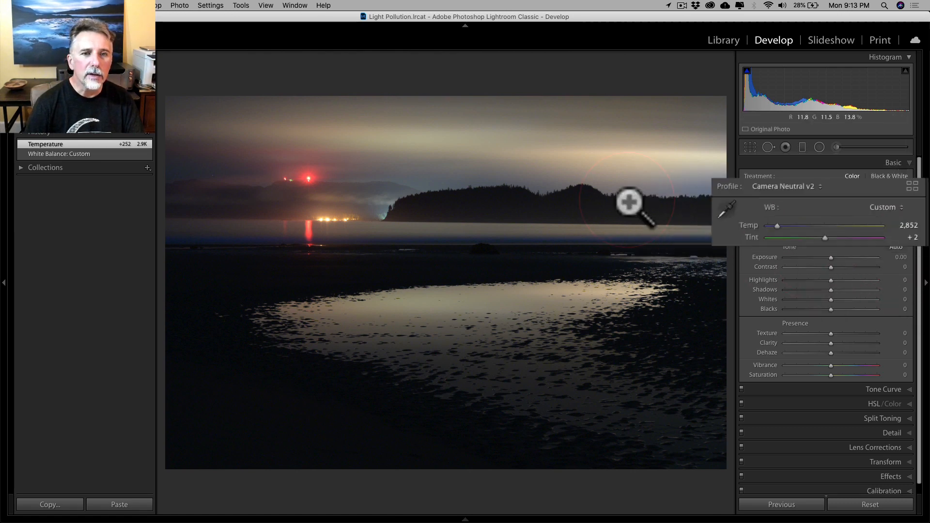
pyautogui.moveTo(219, 146)
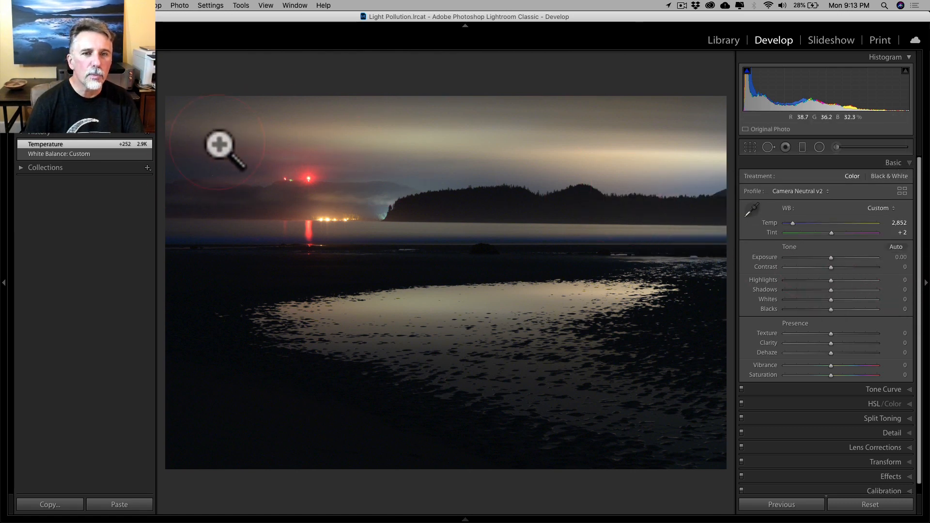
pyautogui.moveTo(317, 172)
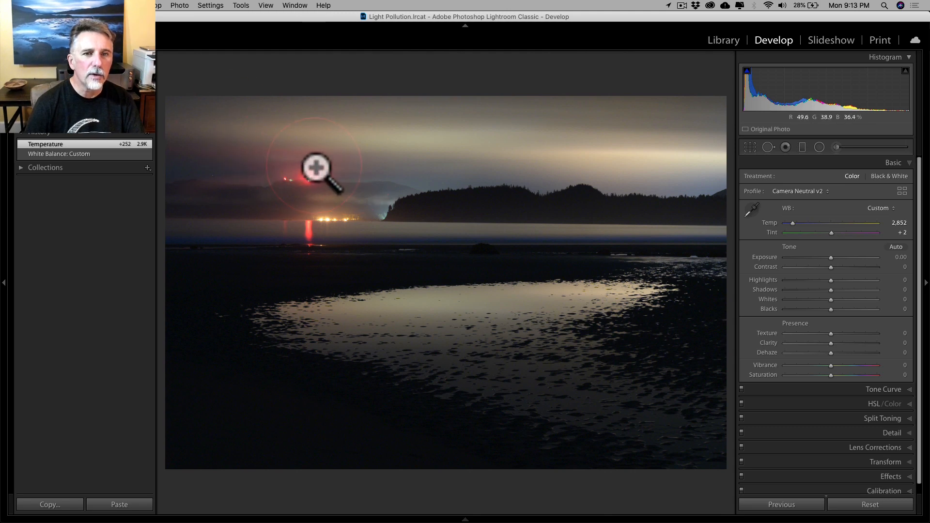
pyautogui.moveTo(641, 332)
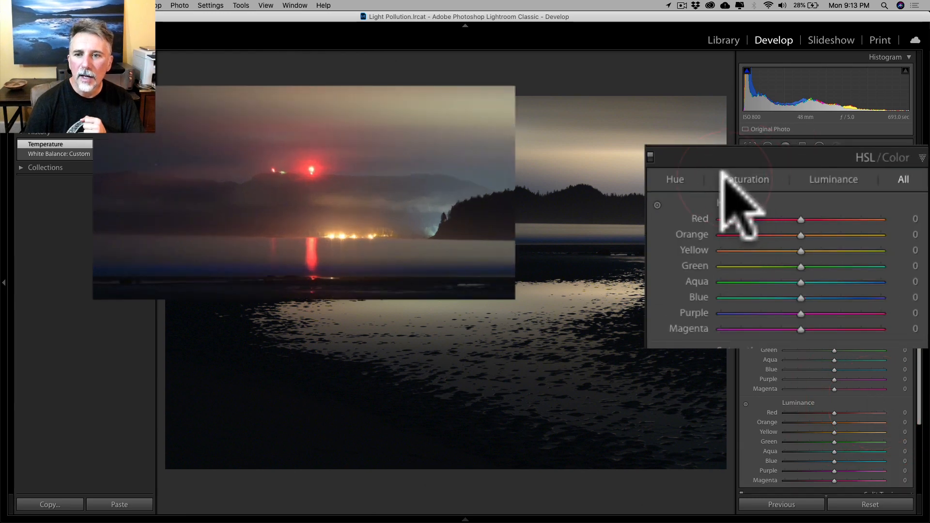
# - Show the per-colour Saturation sliders in the HSL/Color panel
pyautogui.click(746, 180)
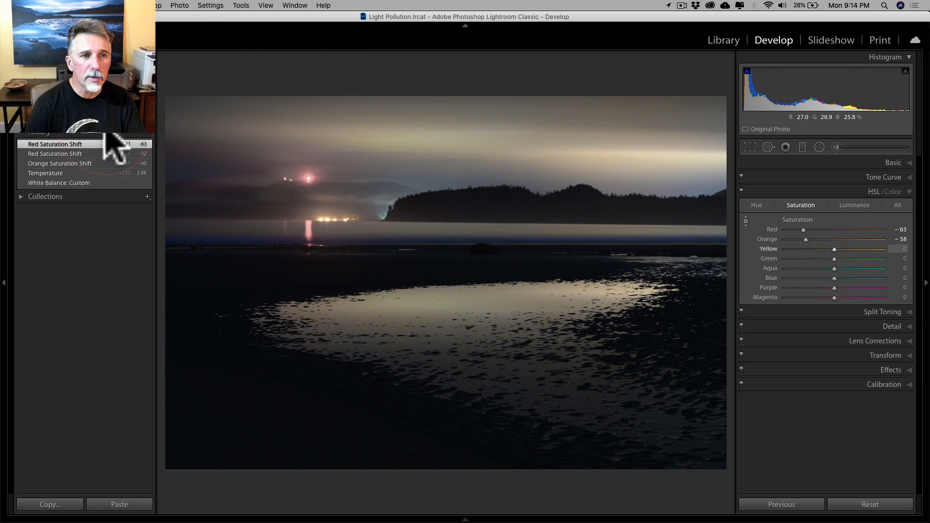
pyautogui.moveTo(56, 184)
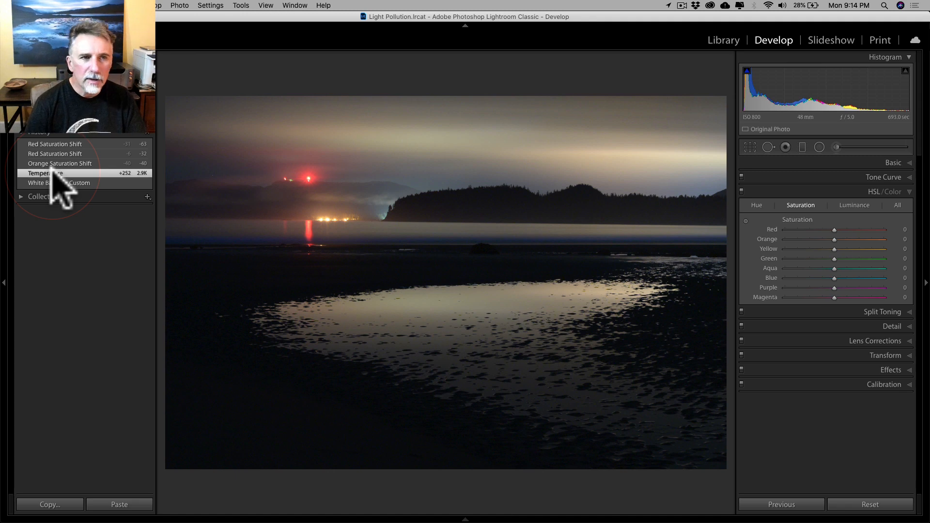
pyautogui.moveTo(89, 178)
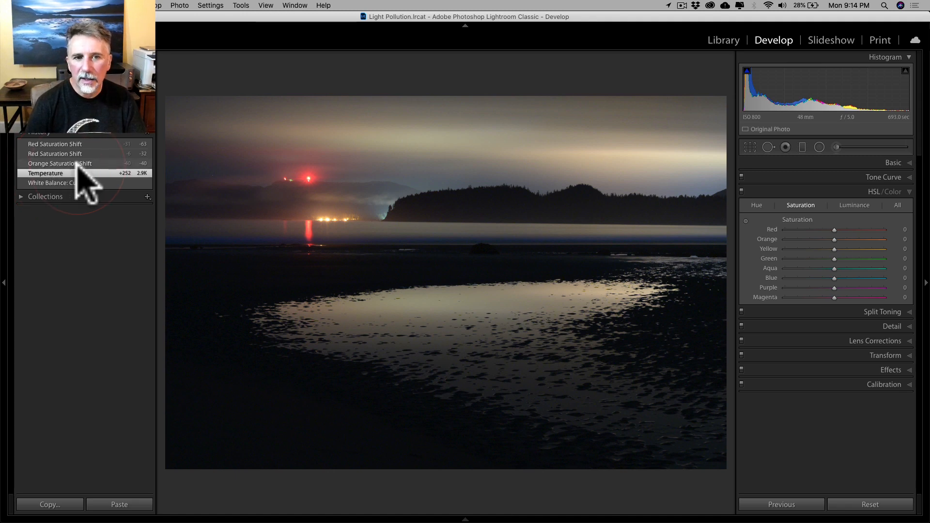
pyautogui.moveTo(95, 180)
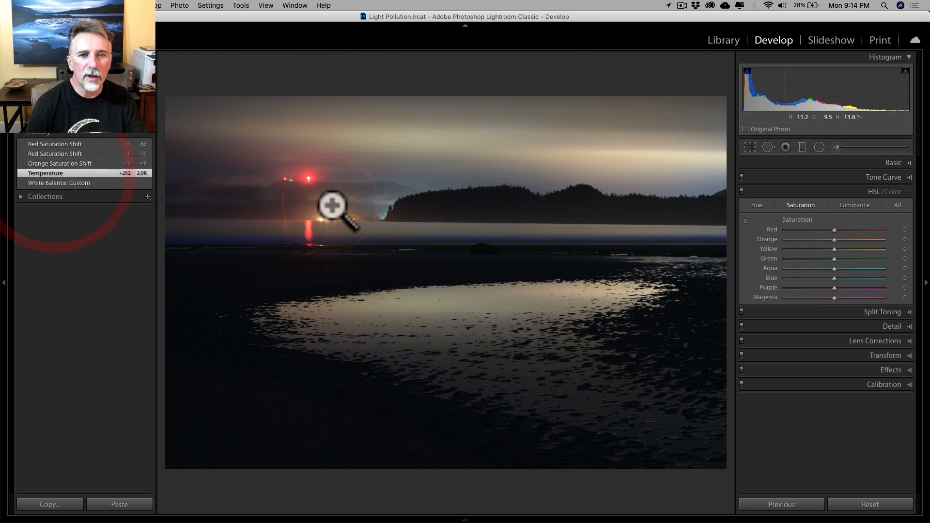
pyautogui.moveTo(494, 189)
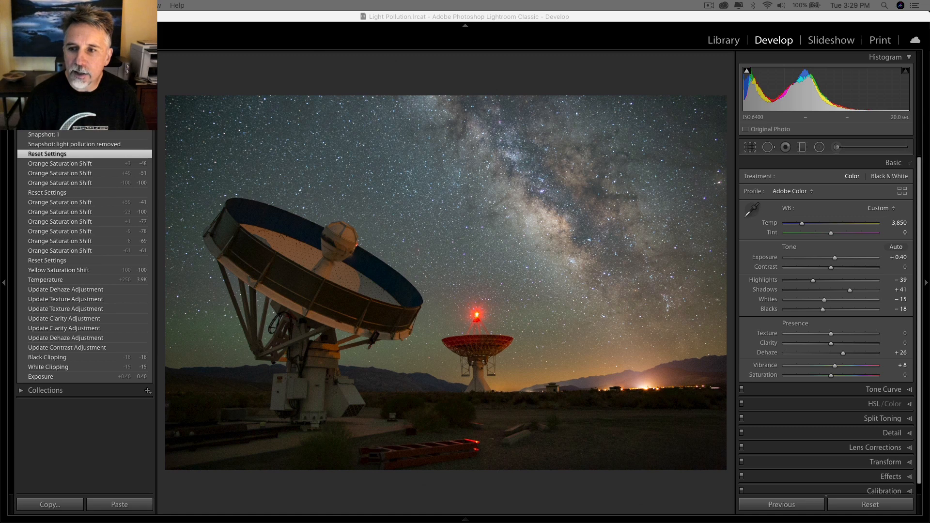
pyautogui.moveTo(824, 201)
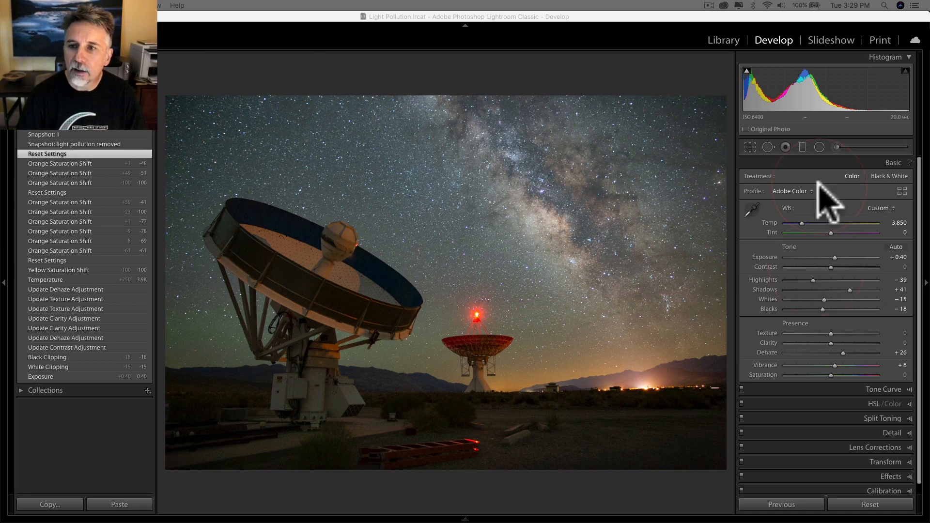
pyautogui.moveTo(854, 273)
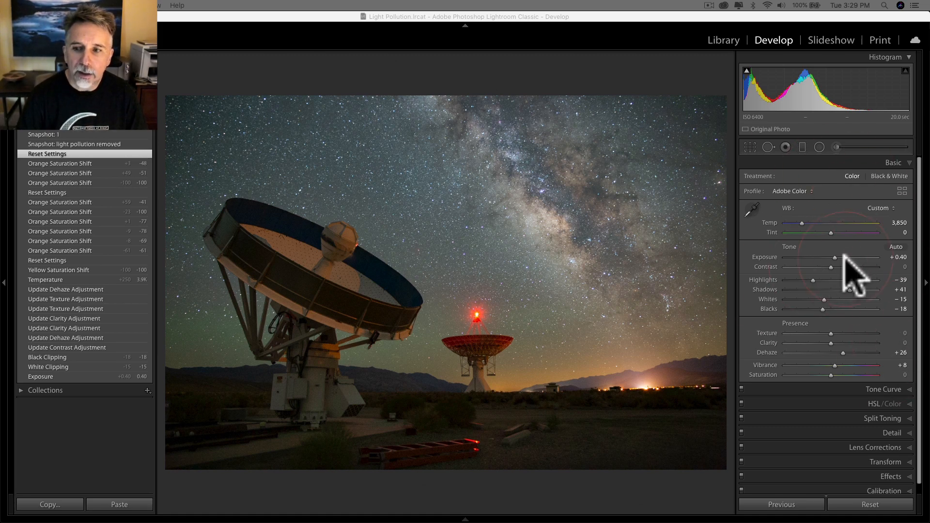
pyautogui.moveTo(871, 418)
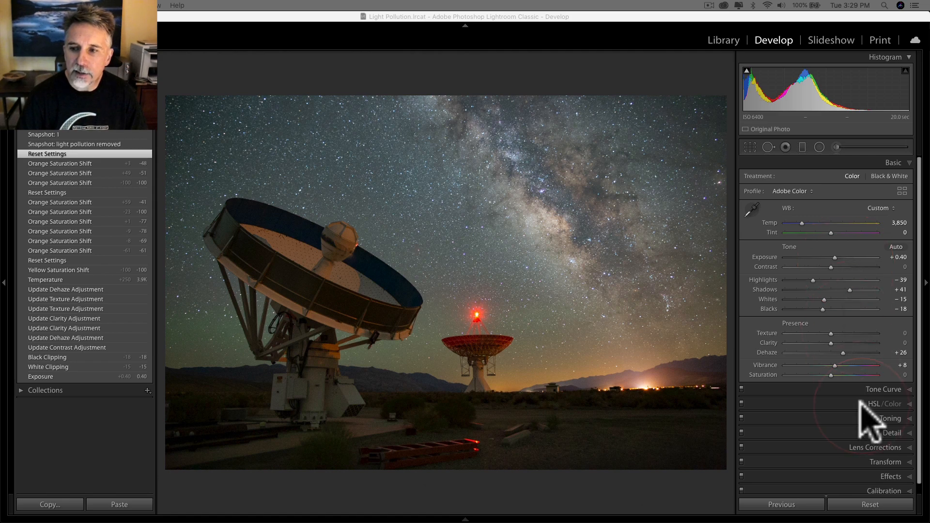
# - Expand the HSL/Color panel for the telescope photo
pyautogui.click(886, 404)
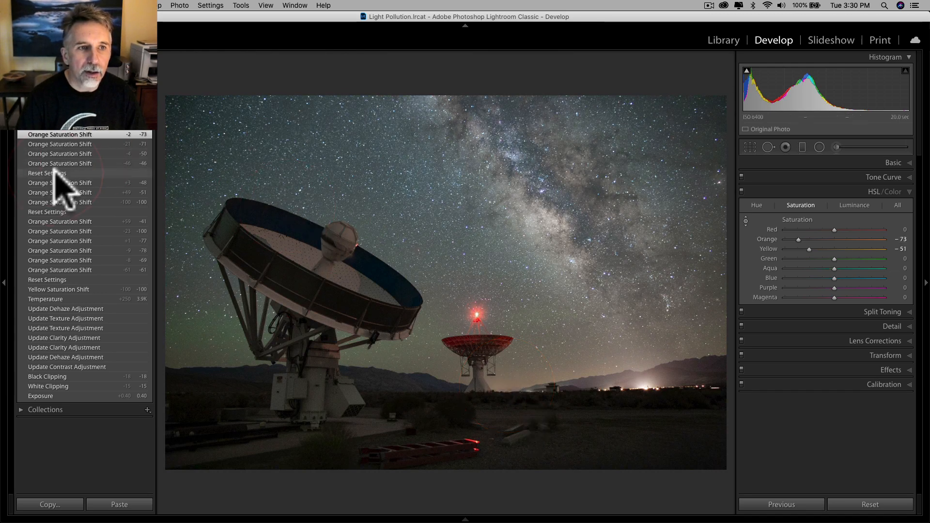
pyautogui.click(47, 172)
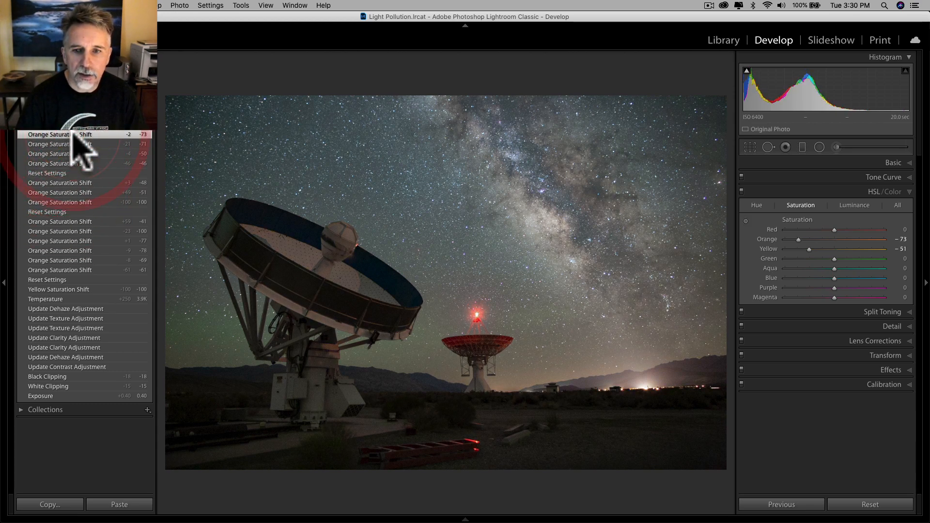
pyautogui.moveTo(386, 265)
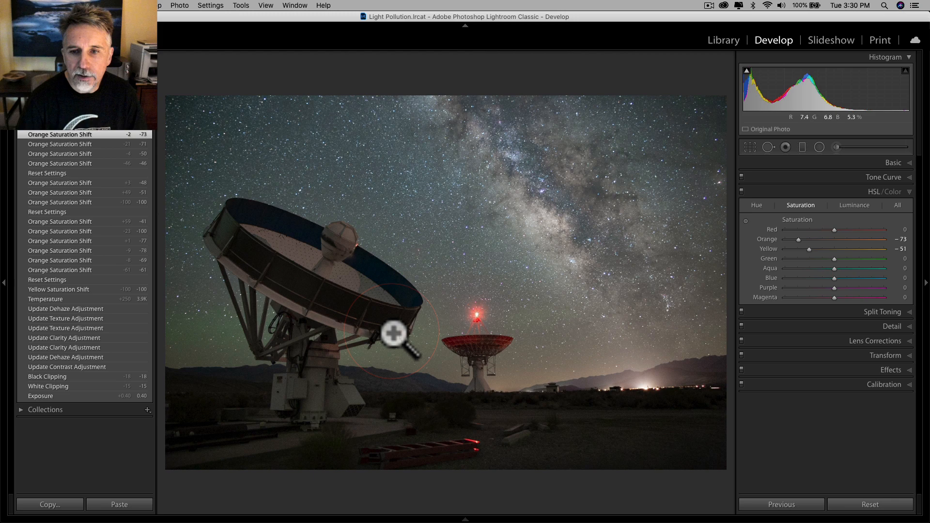
pyautogui.moveTo(548, 379)
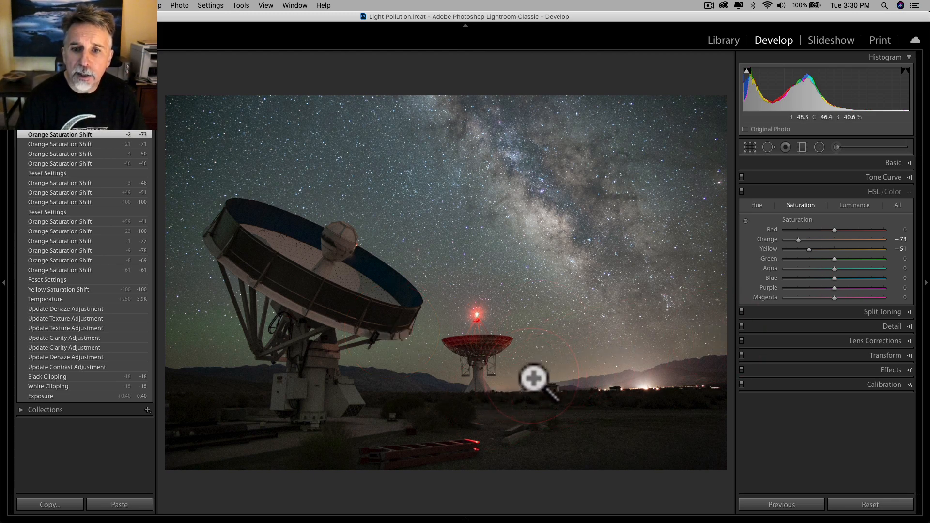
pyautogui.moveTo(668, 338)
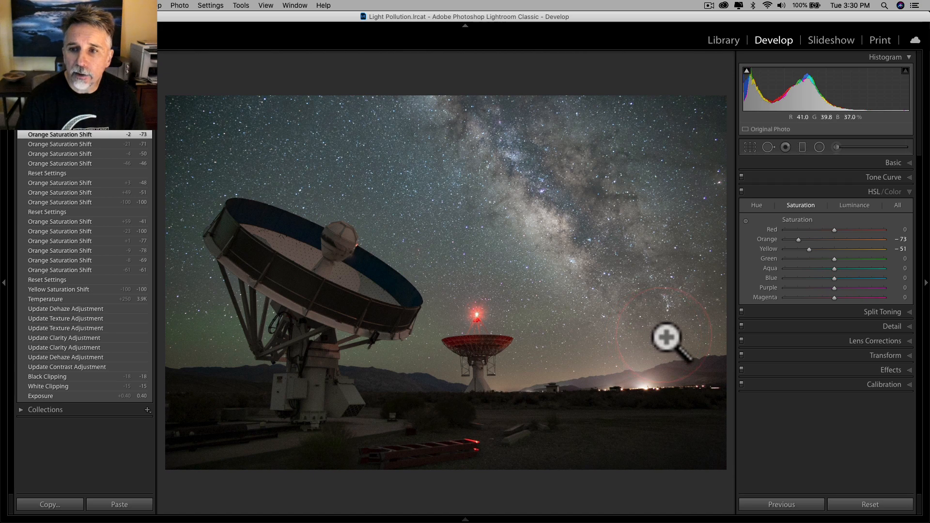
pyautogui.moveTo(528, 374)
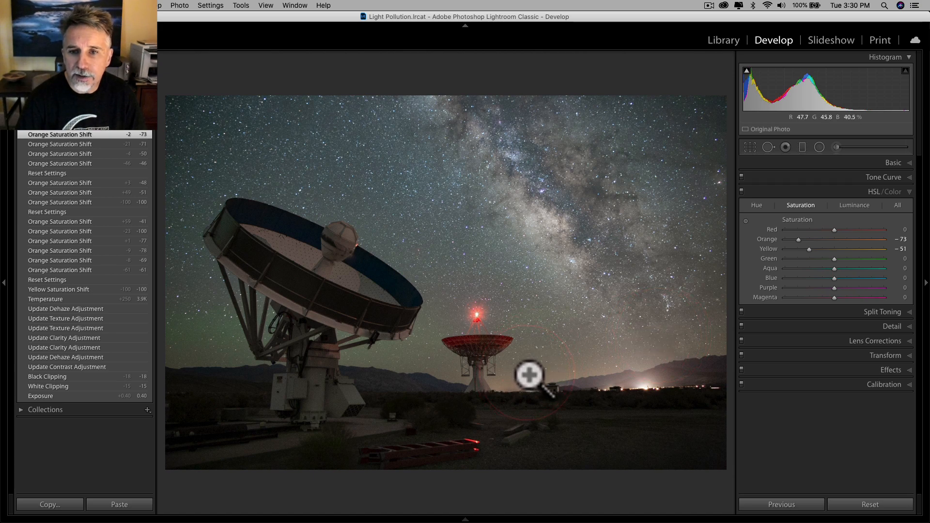
pyautogui.moveTo(578, 308)
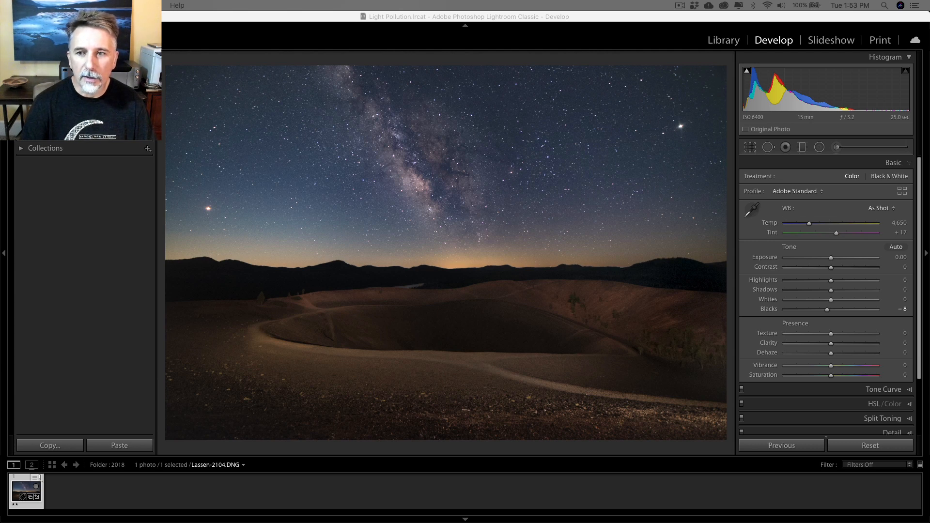
pyautogui.moveTo(884, 511)
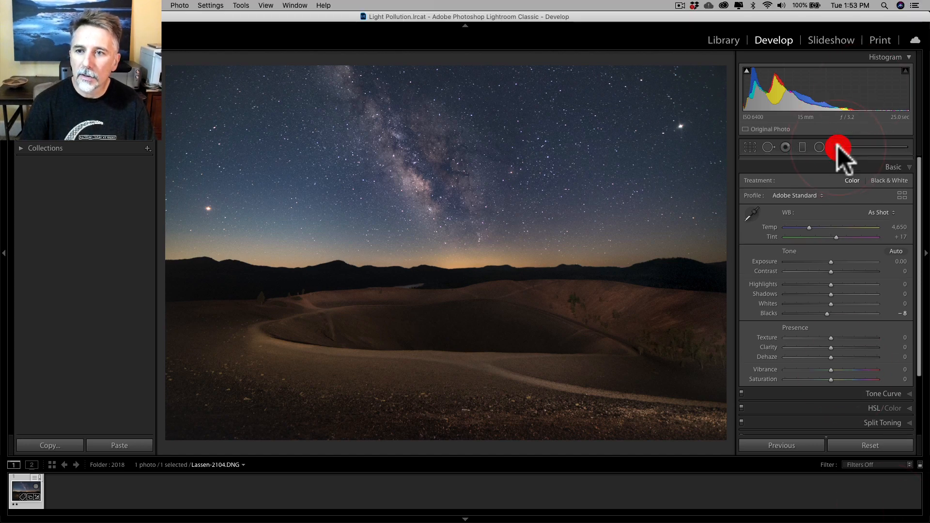
# - Start a new Adjustment Brush local adjustment on the crater photo
pyautogui.click(836, 148)
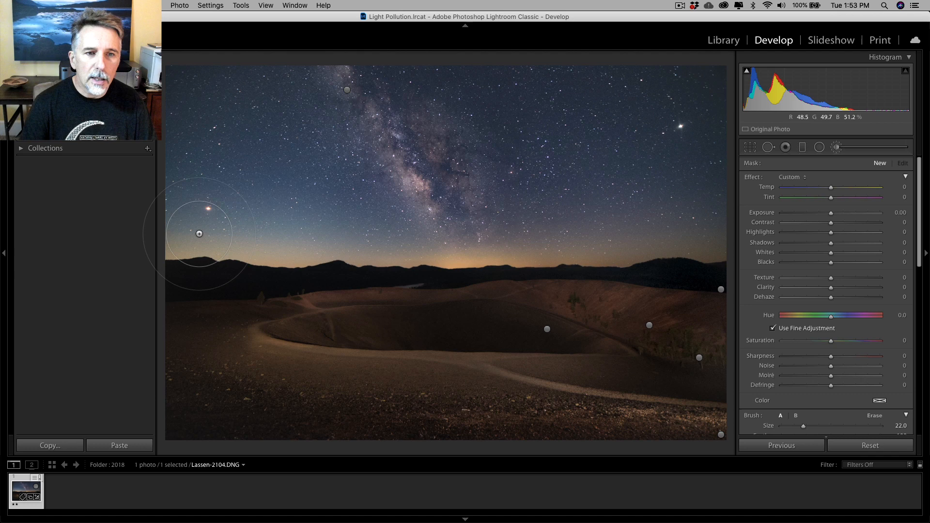
pyautogui.moveTo(174, 240)
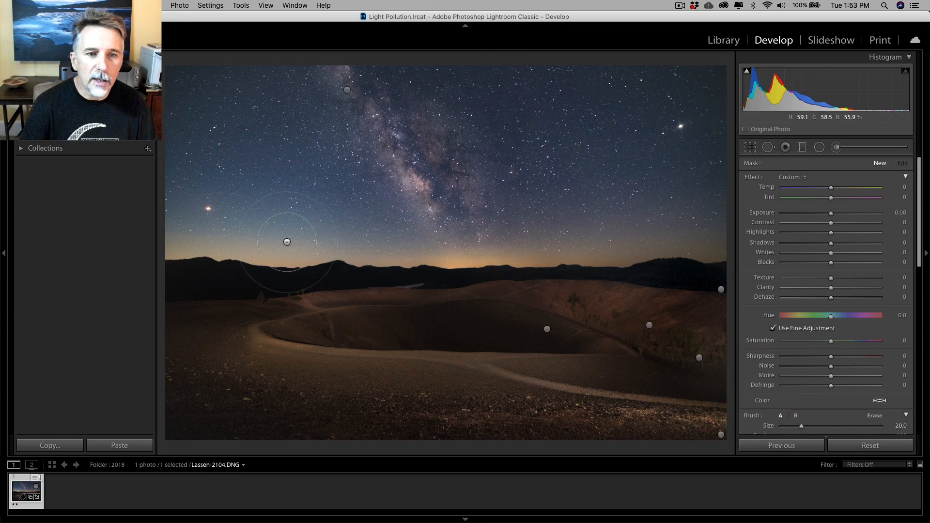
pyautogui.moveTo(285, 240)
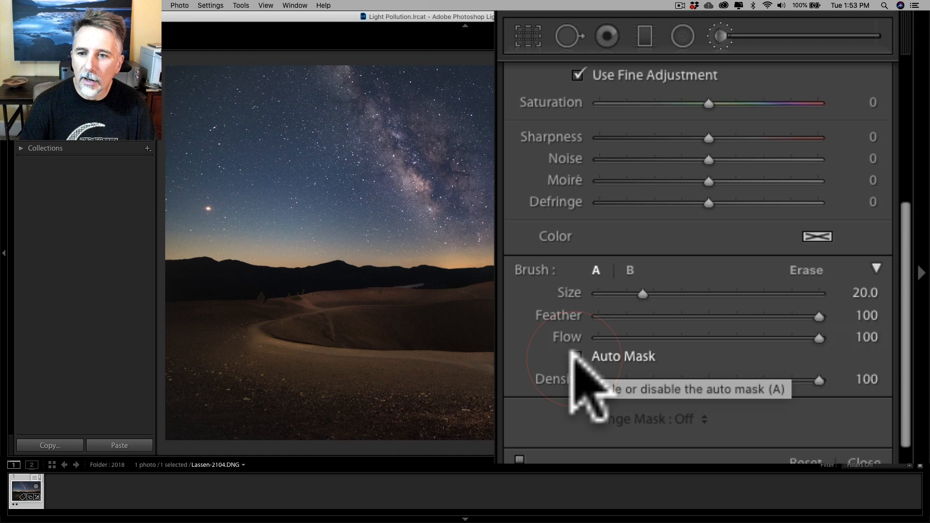
pyautogui.moveTo(164, 238)
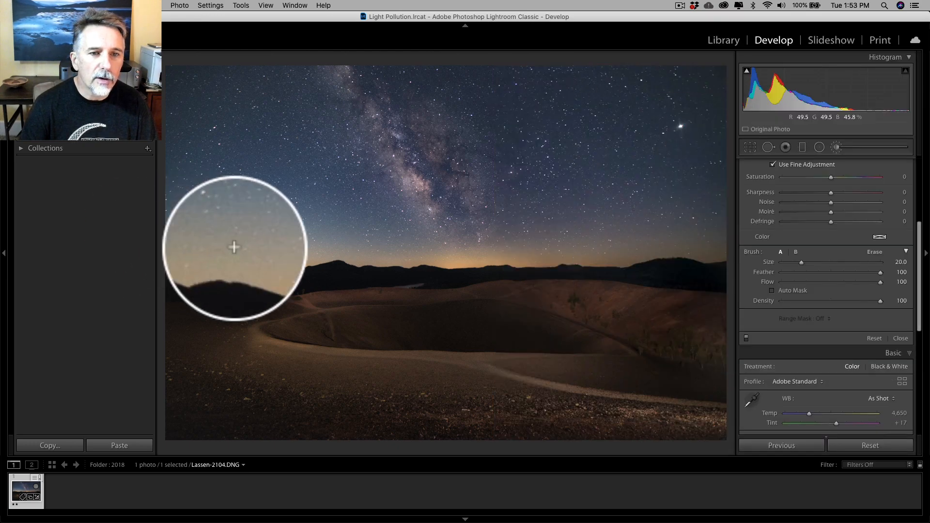
pyautogui.moveTo(468, 238)
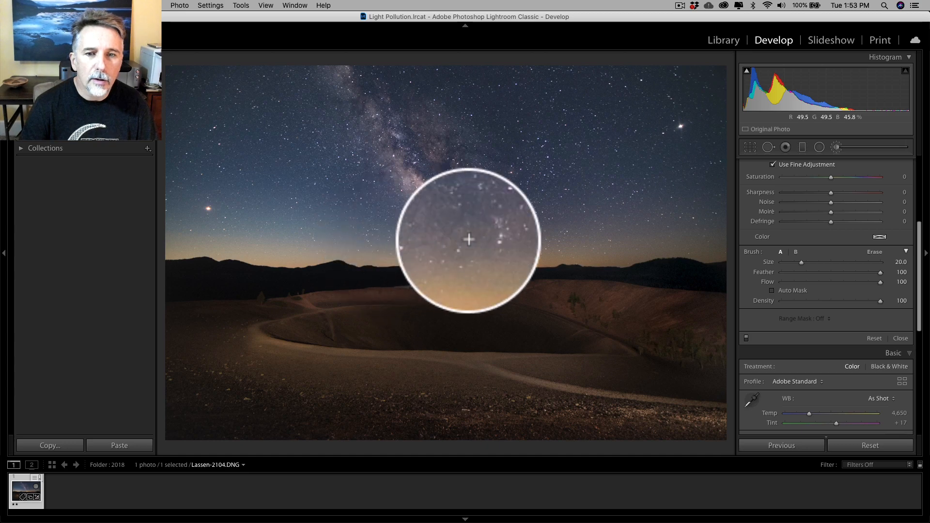
pyautogui.moveTo(738, 238)
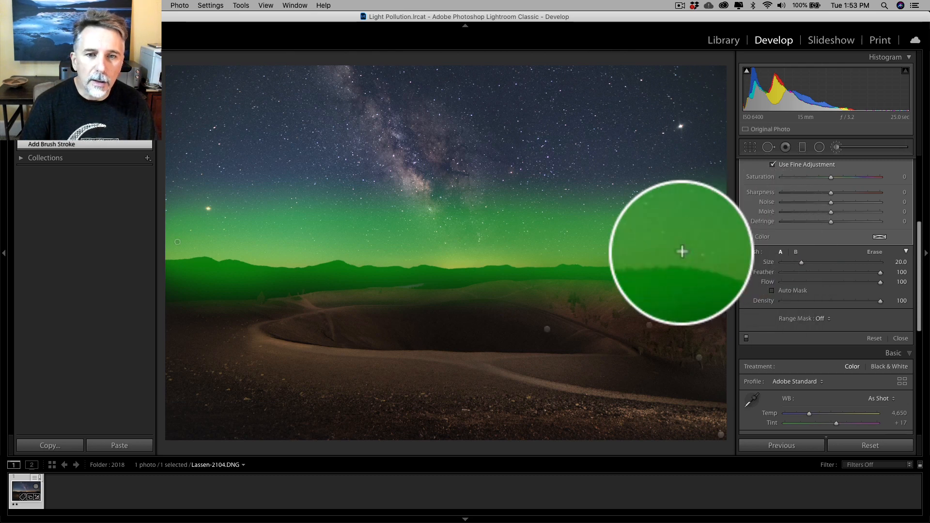
pyautogui.moveTo(252, 284)
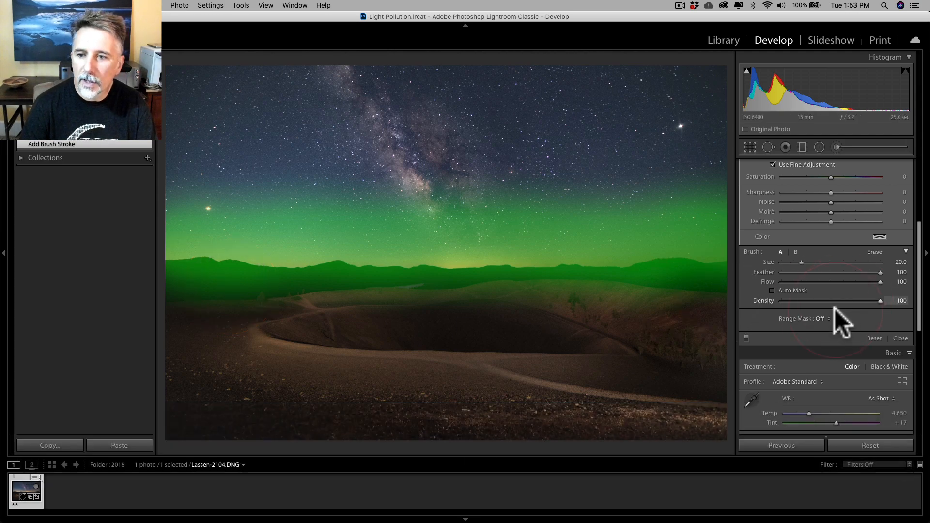
# - Set the brush's Range Mask type to Color
pyautogui.click(821, 319)
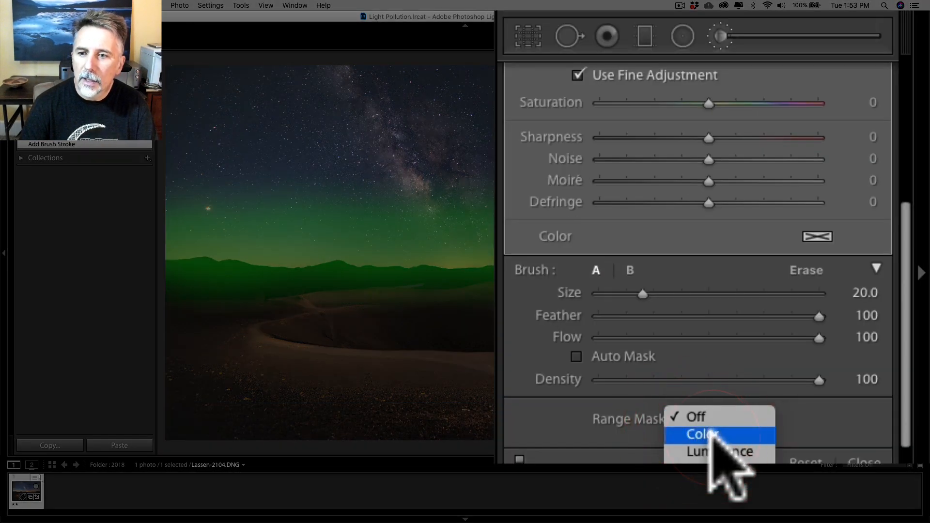
pyautogui.click(703, 434)
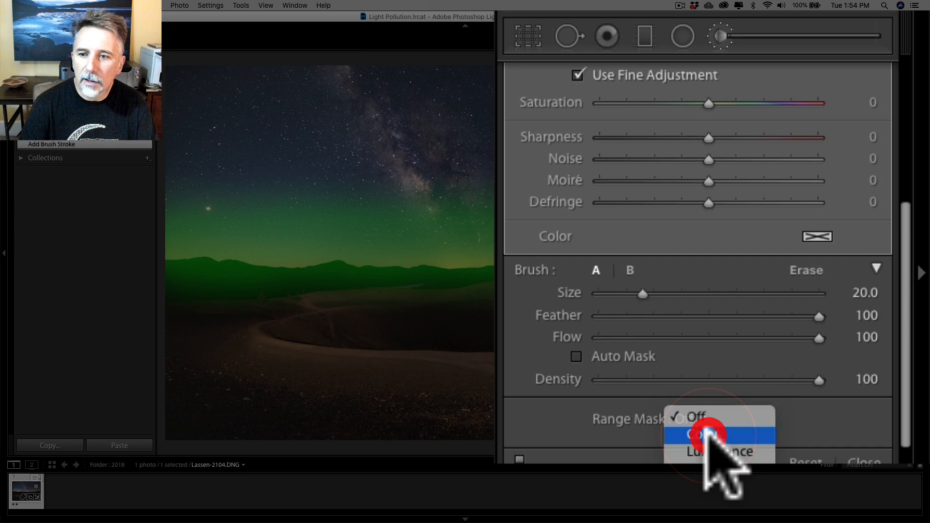
pyautogui.click(705, 436)
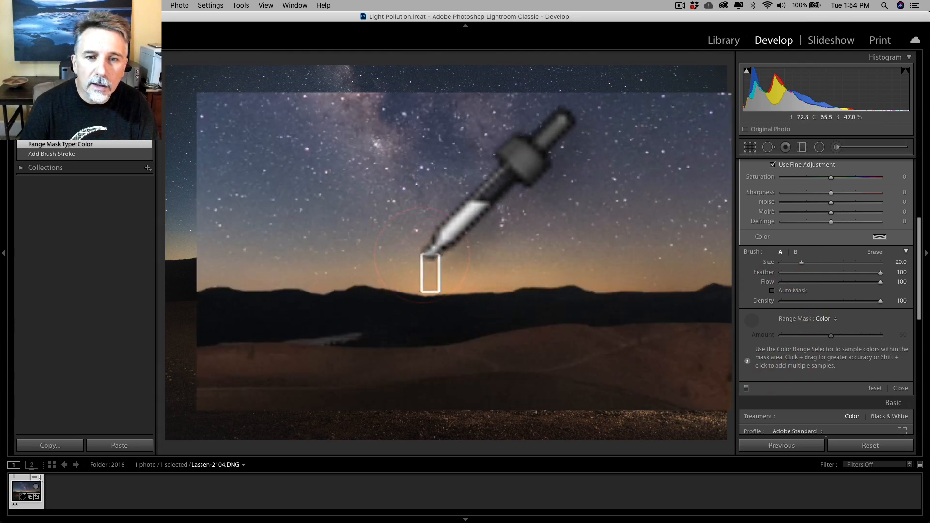
# - Sample the orange horizon glow with three eyedropper samples to define the colour range
pyautogui.click(420, 240)
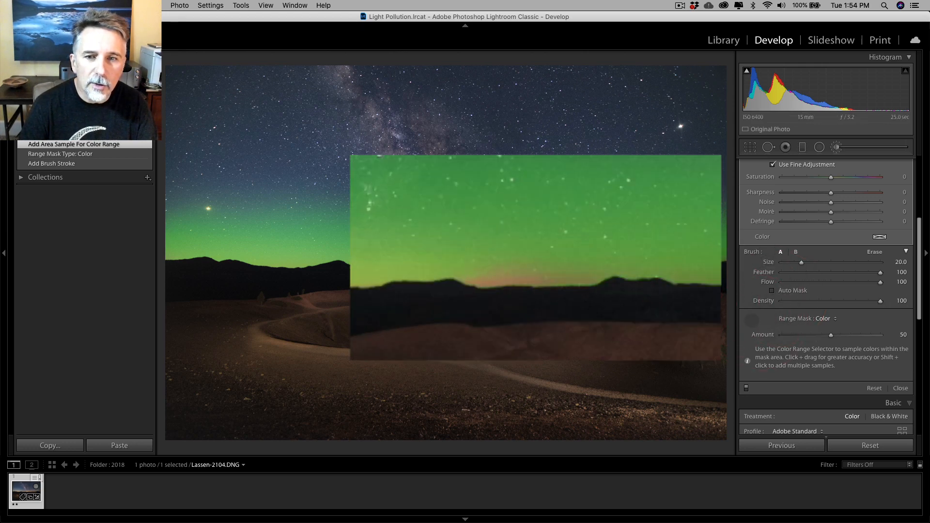
pyautogui.moveTo(504, 279)
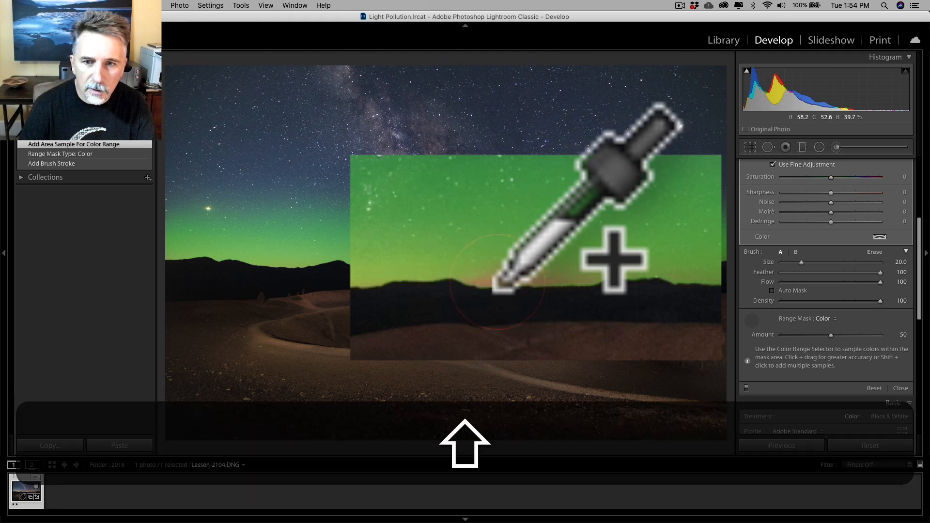
pyautogui.click(507, 282)
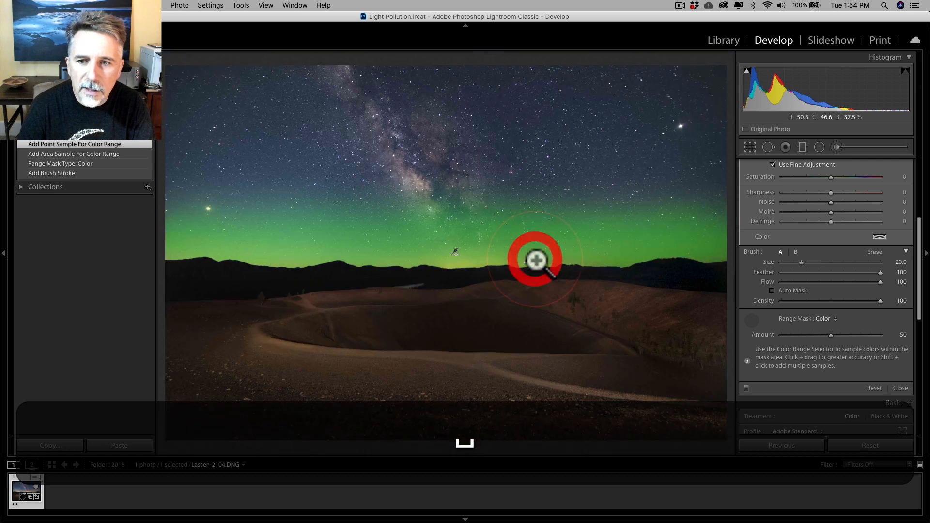
pyautogui.click(536, 259)
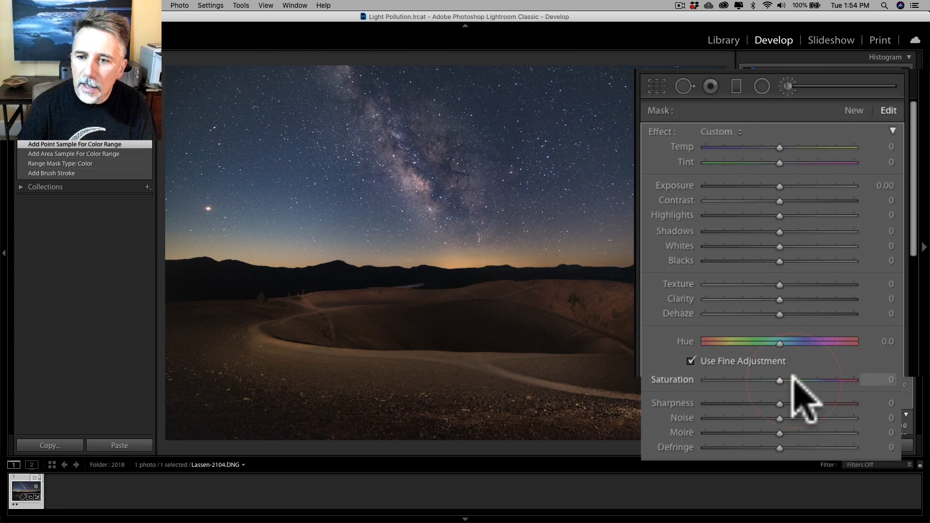
pyautogui.moveTo(789, 397)
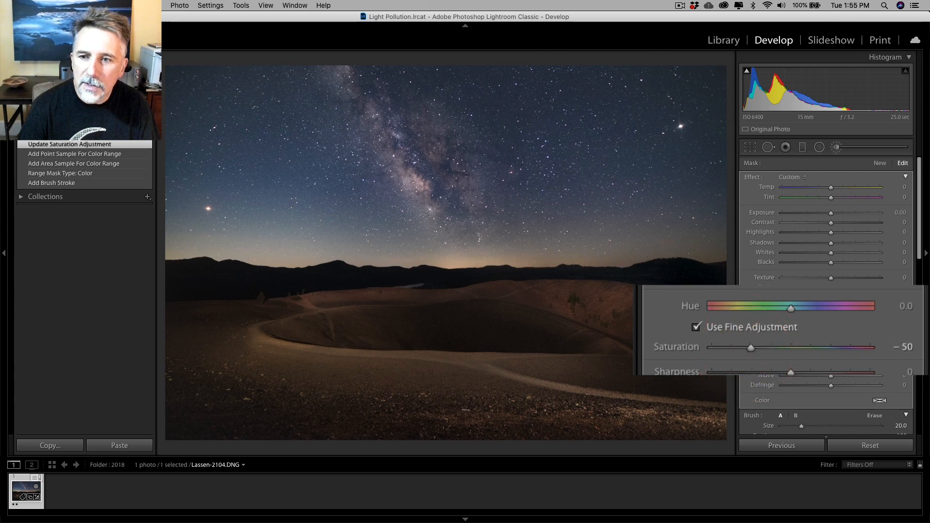
pyautogui.moveTo(795, 332)
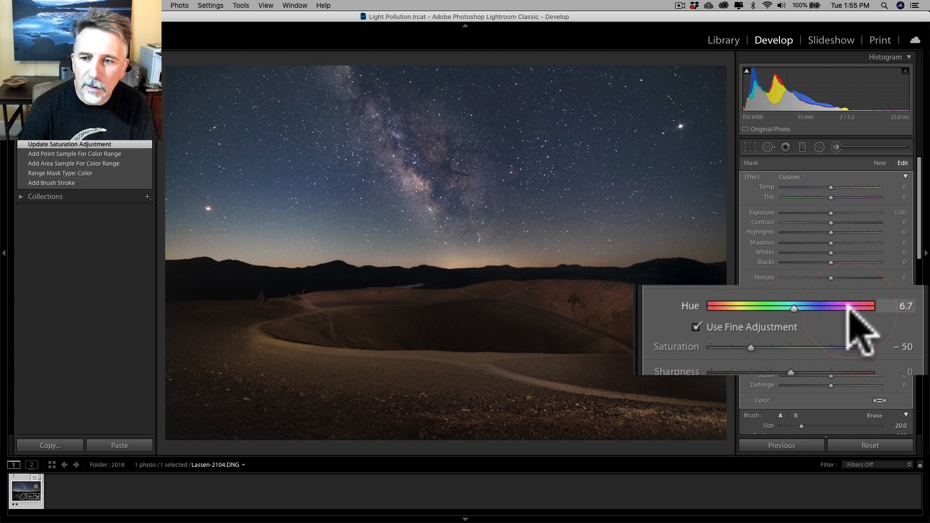
pyautogui.click(696, 327)
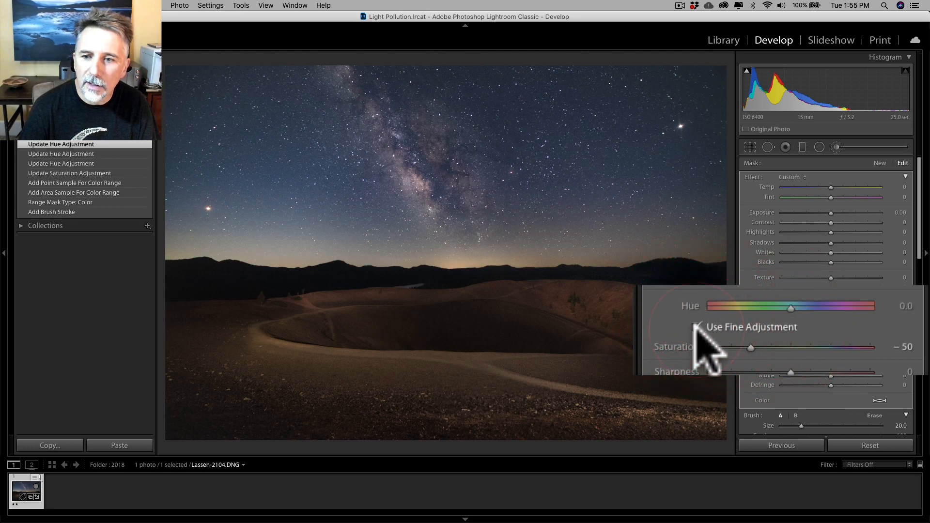
pyautogui.click(698, 327)
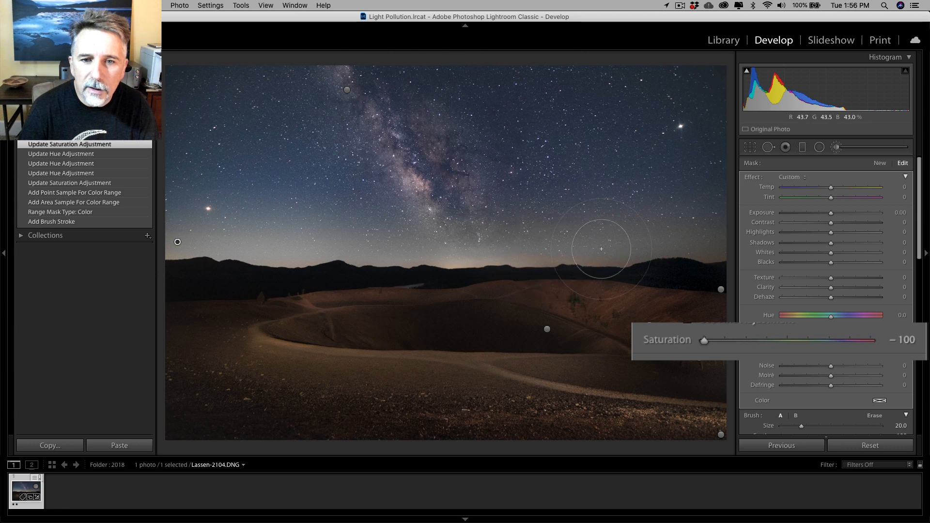
pyautogui.moveTo(724, 367)
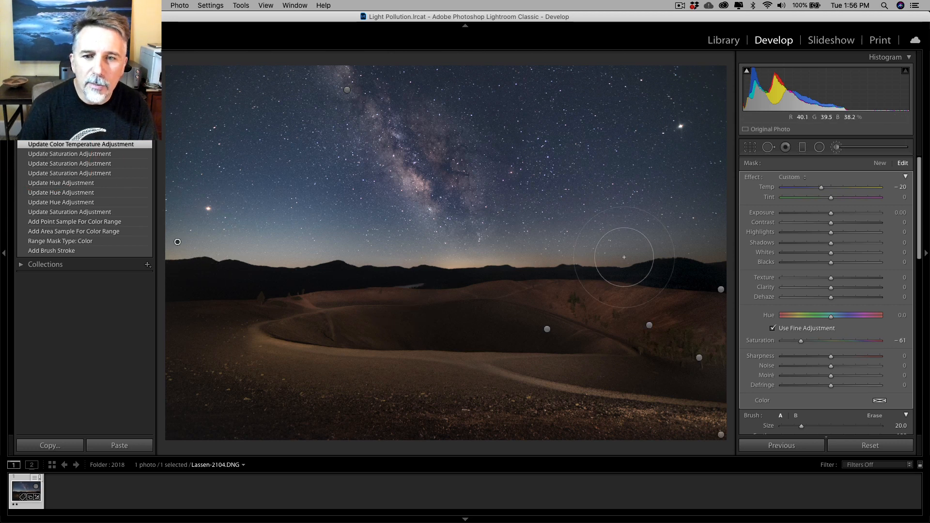
pyautogui.moveTo(440, 260)
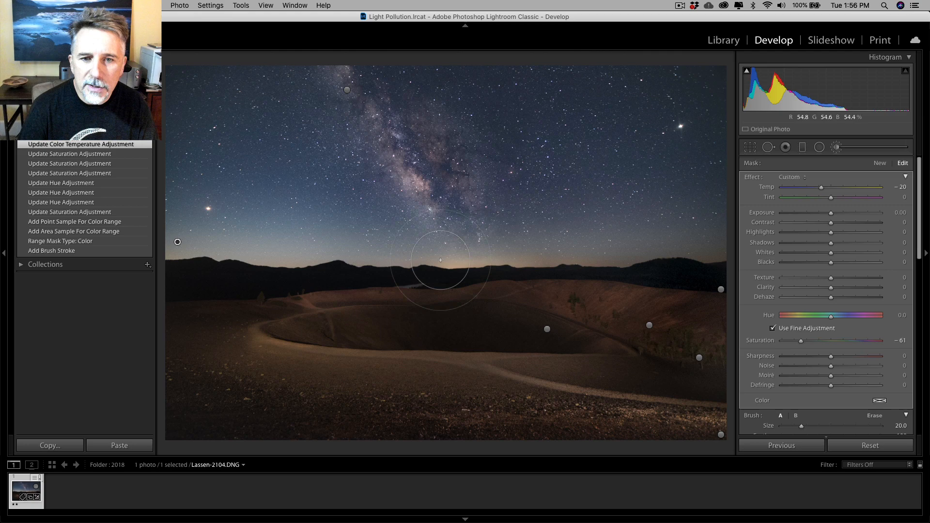
pyautogui.moveTo(569, 266)
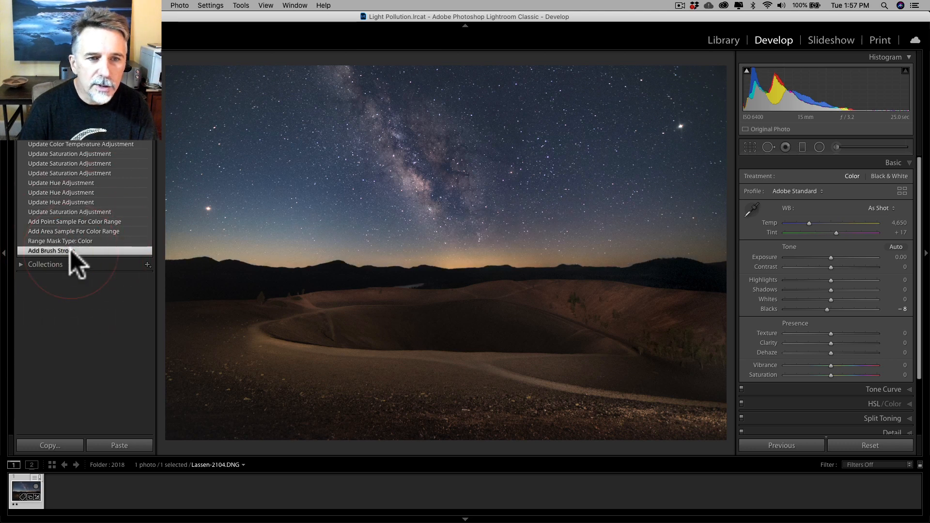
pyautogui.moveTo(79, 149)
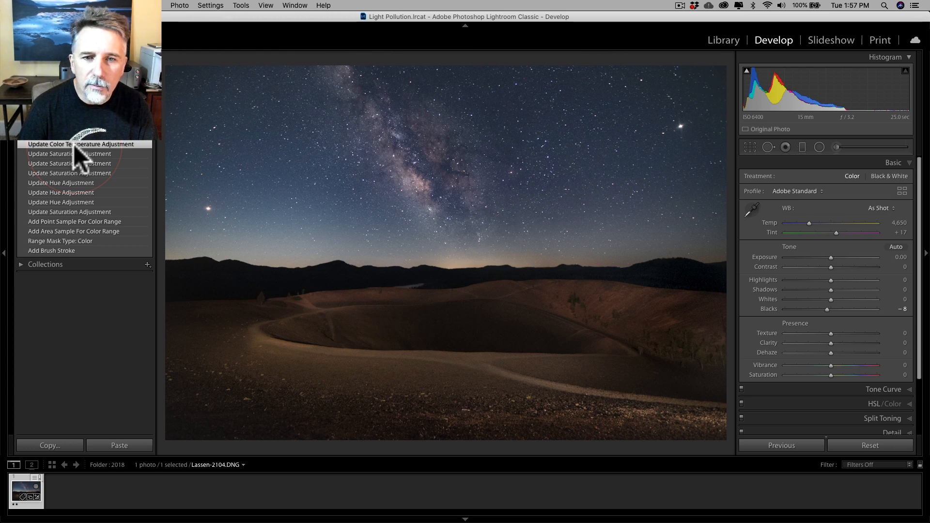
pyautogui.moveTo(57, 177)
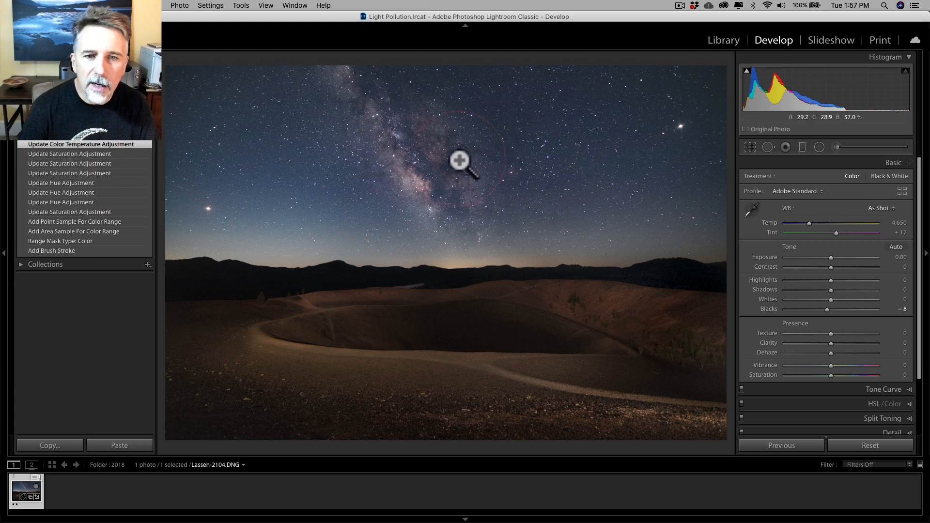
pyautogui.moveTo(459, 251)
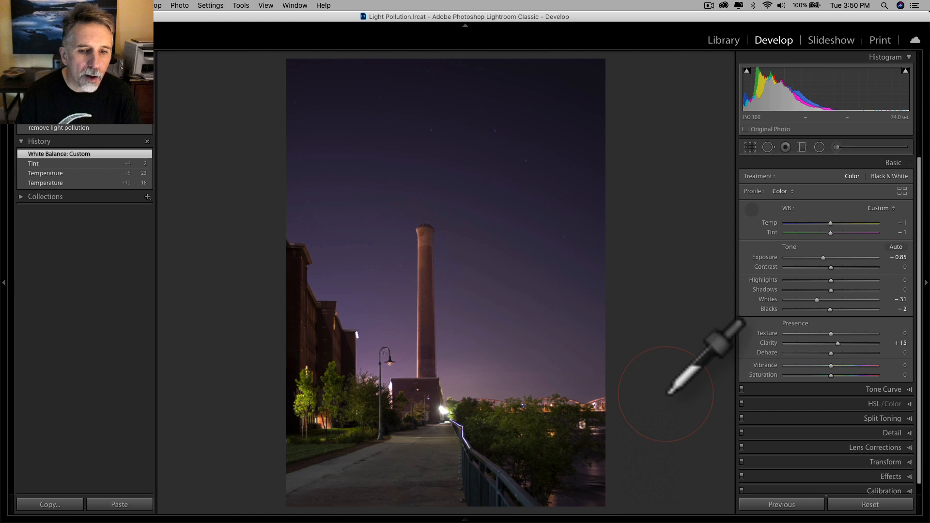
pyautogui.moveTo(825, 288)
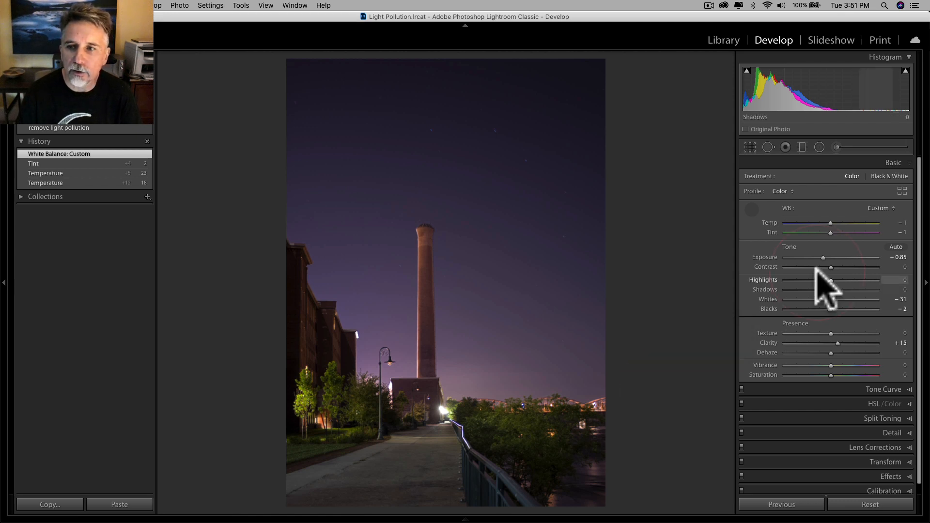
pyautogui.moveTo(841, 243)
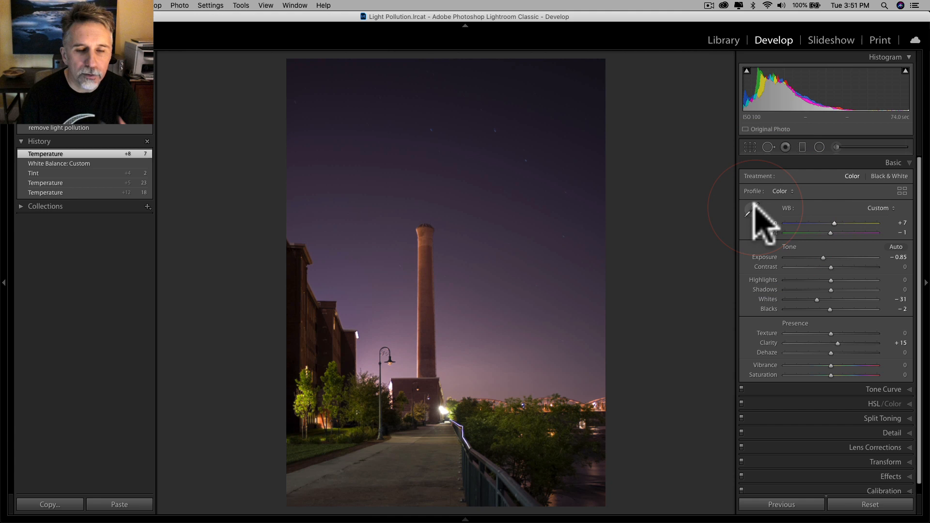
pyautogui.moveTo(748, 214)
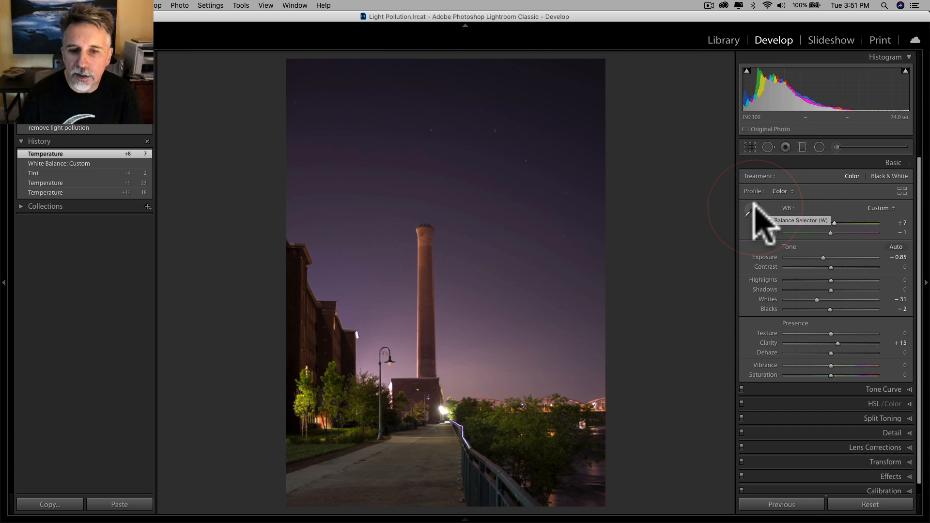
pyautogui.moveTo(837, 127)
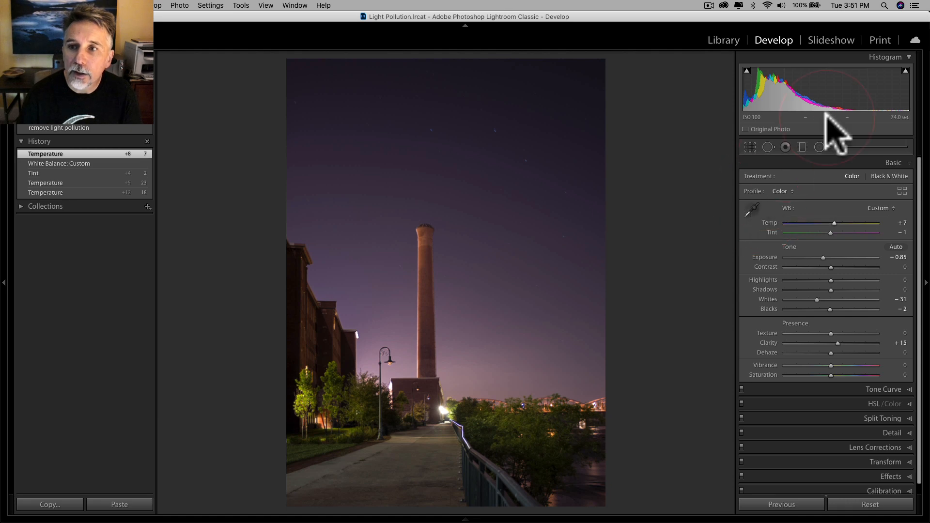
# - Limit the graduated filter over the horizon to a Color range mask
pyautogui.click(801, 146)
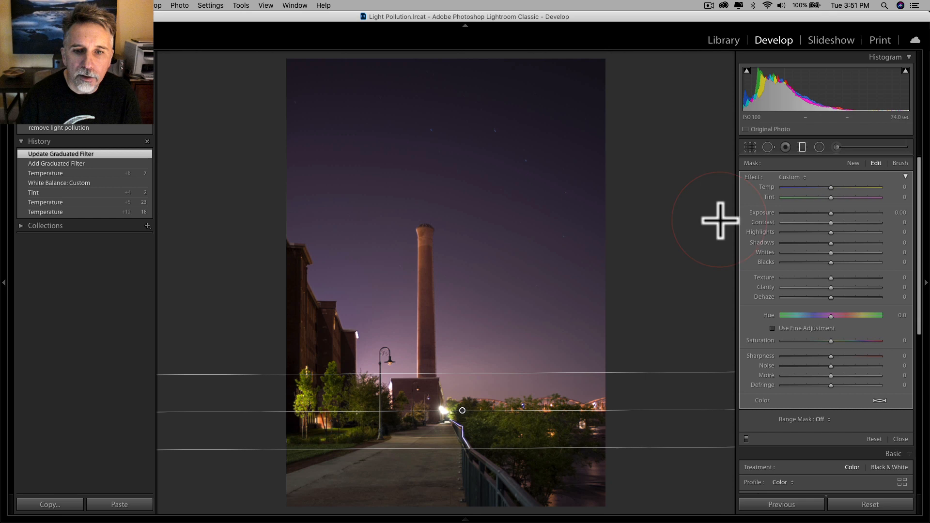
pyautogui.moveTo(461, 410)
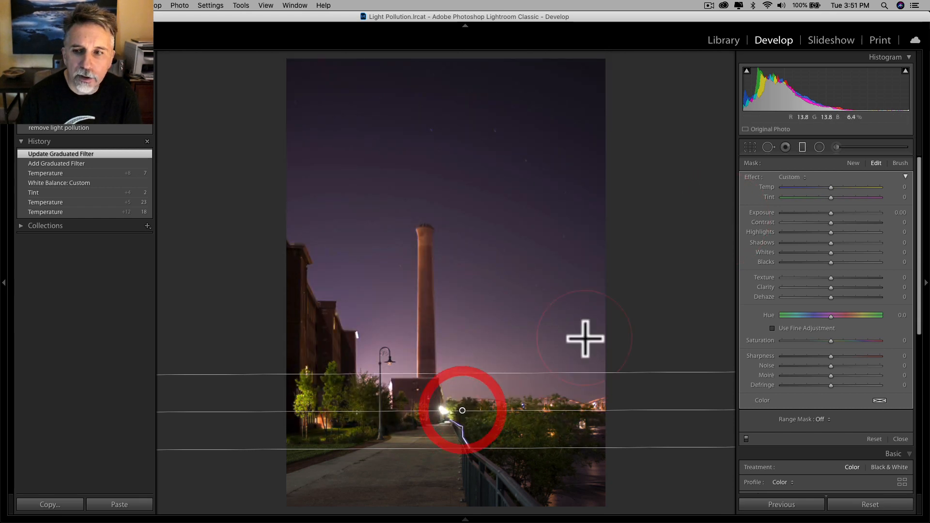
pyautogui.click(826, 419)
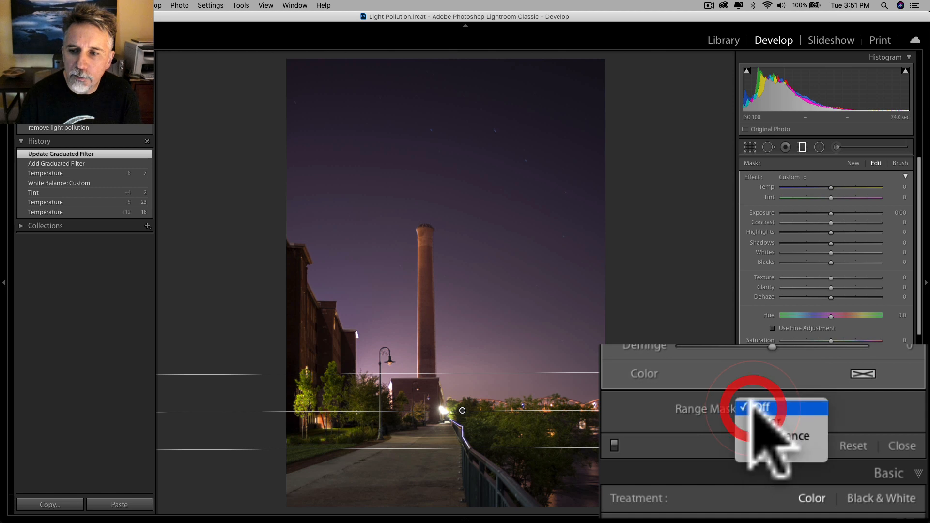
pyautogui.click(761, 407)
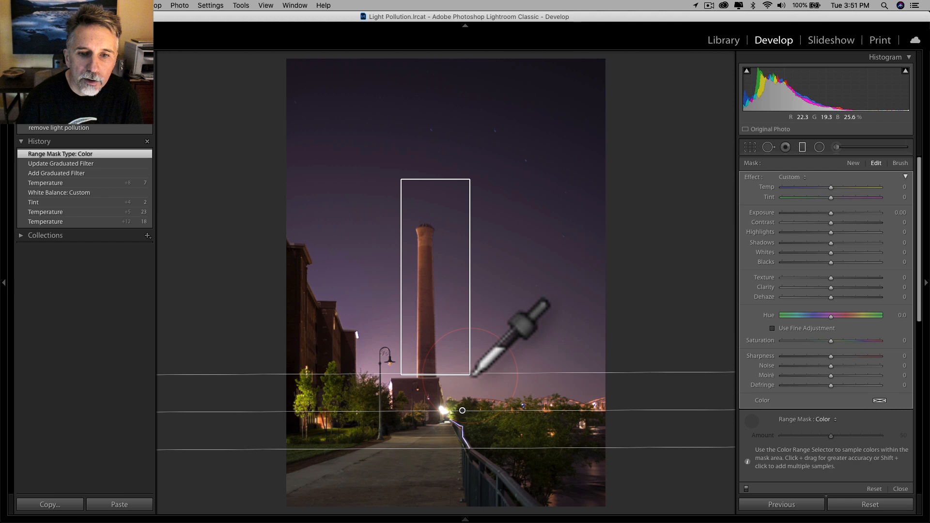
# - Sample the colours around the chimney, lower the range mask Amount to 7 and hide the guides
pyautogui.click(463, 373)
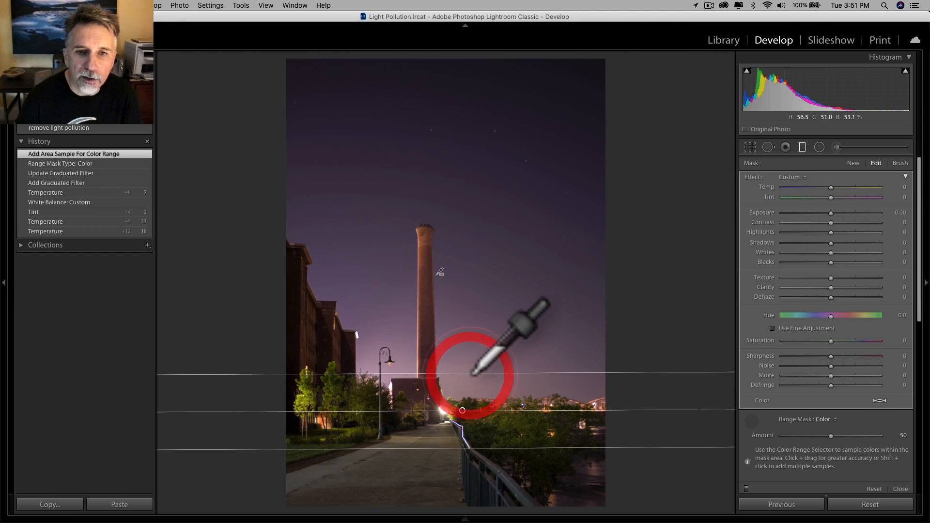
pyautogui.click(462, 410)
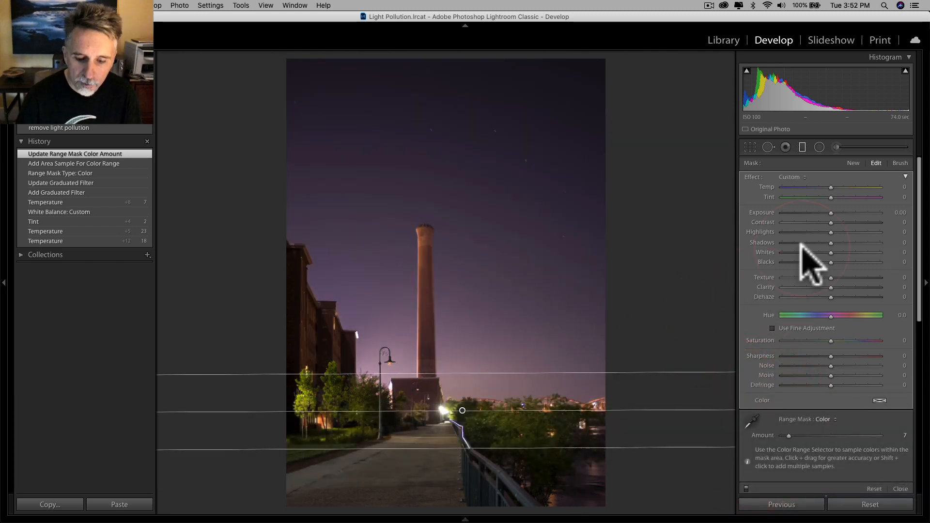
pyautogui.press('h')
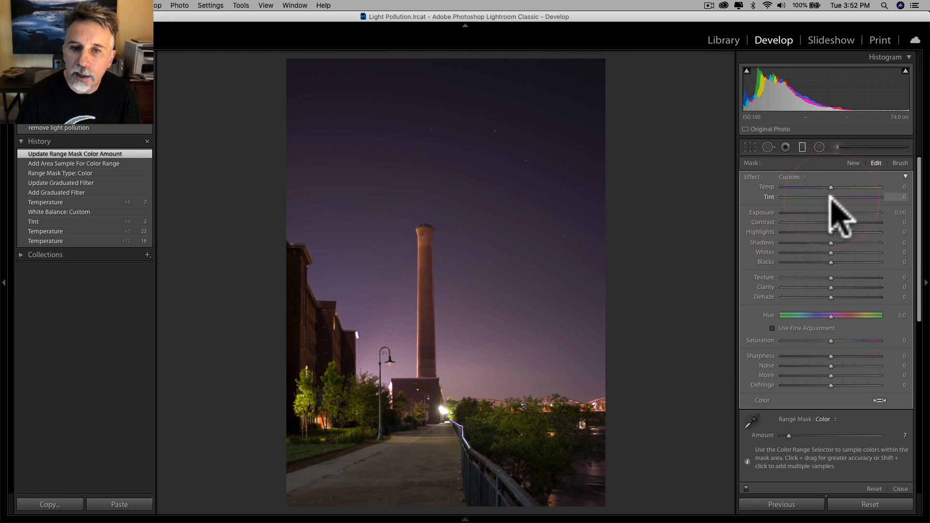
pyautogui.moveTo(495, 221)
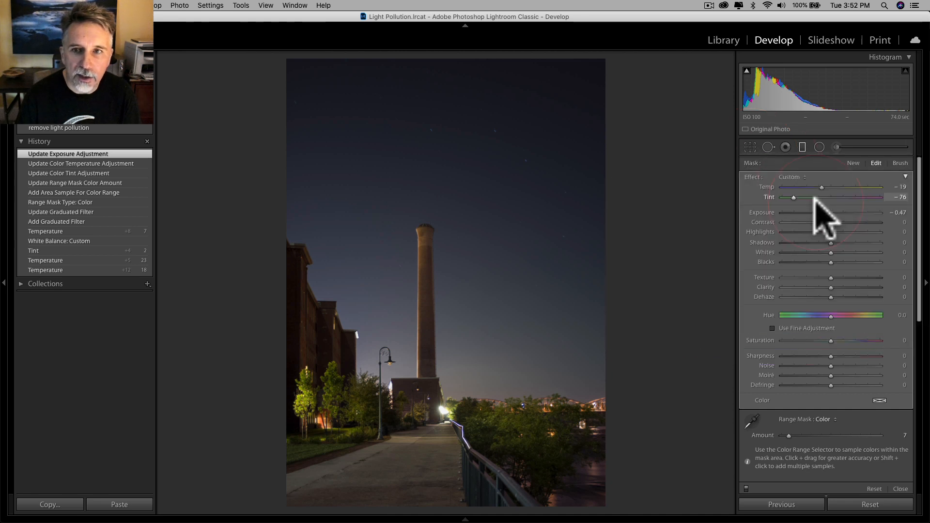
pyautogui.moveTo(825, 172)
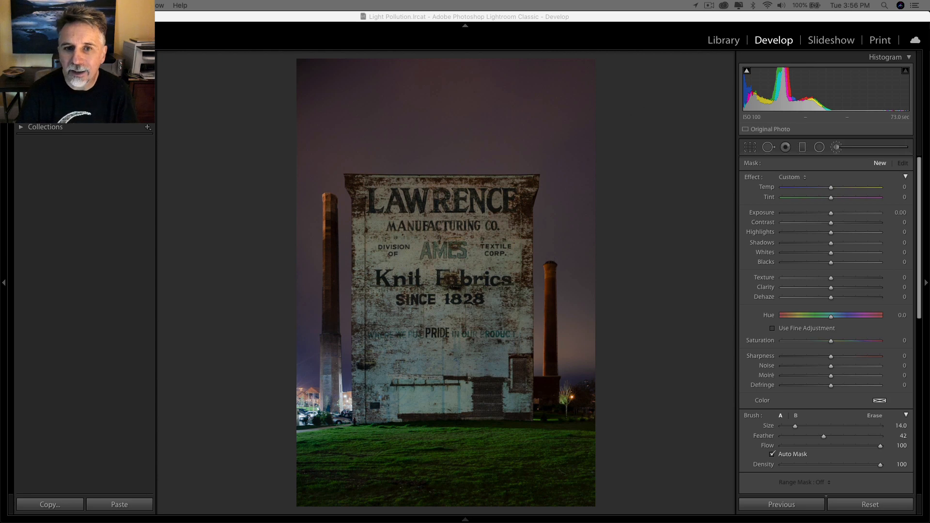
pyautogui.moveTo(426, 323)
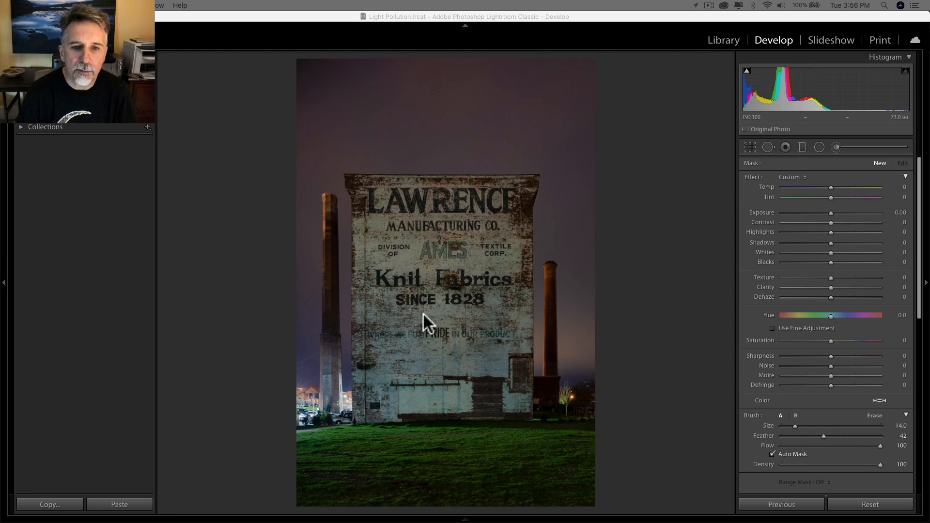
pyautogui.moveTo(456, 414)
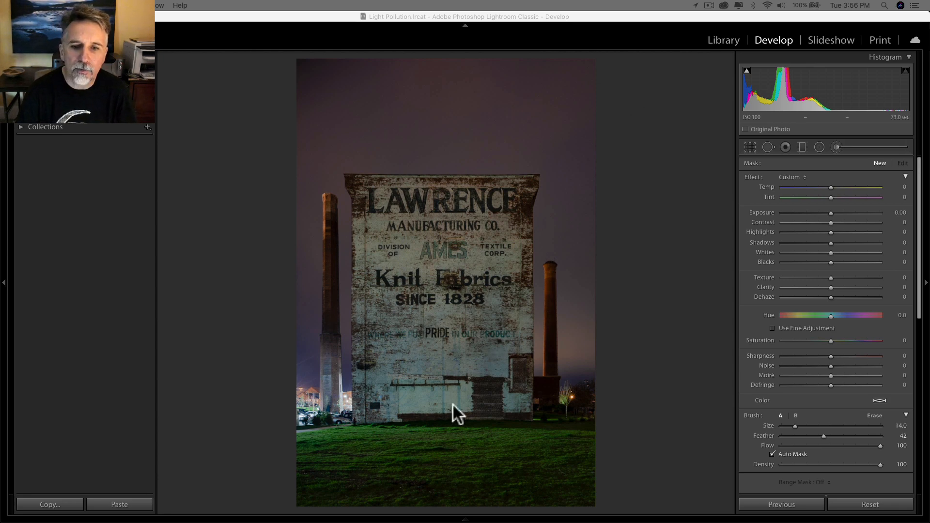
pyautogui.moveTo(439, 394)
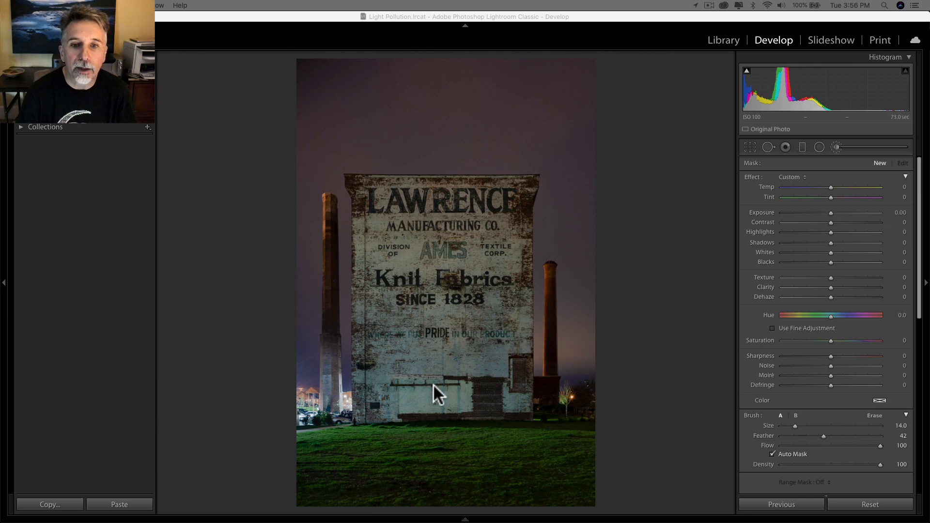
pyautogui.moveTo(443, 362)
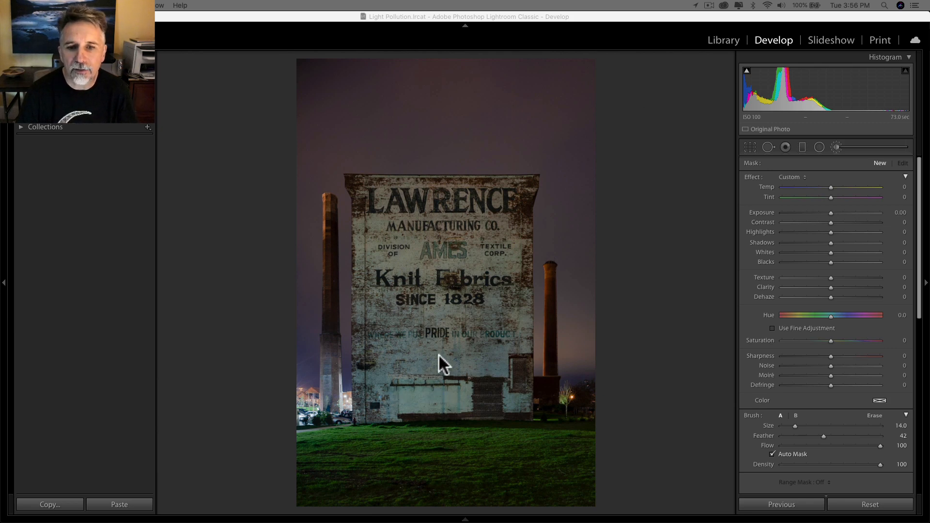
pyautogui.moveTo(463, 212)
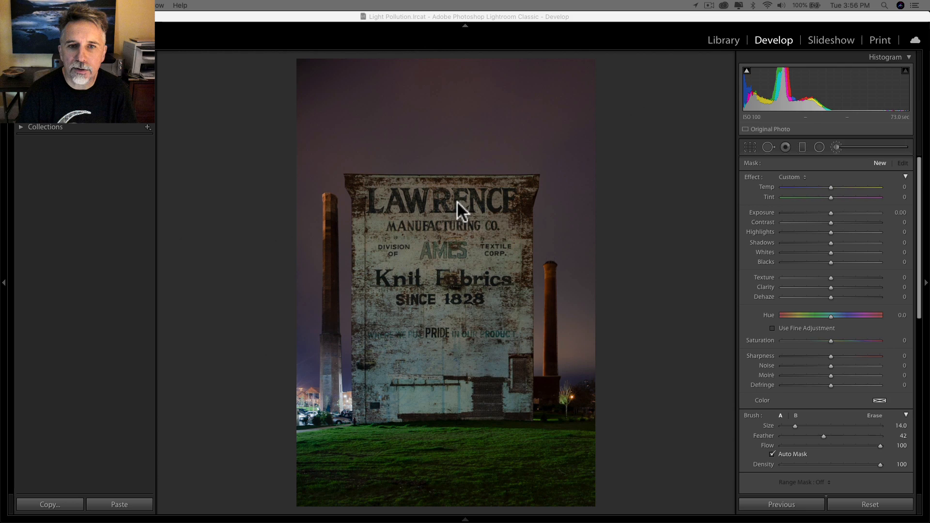
pyautogui.moveTo(526, 125)
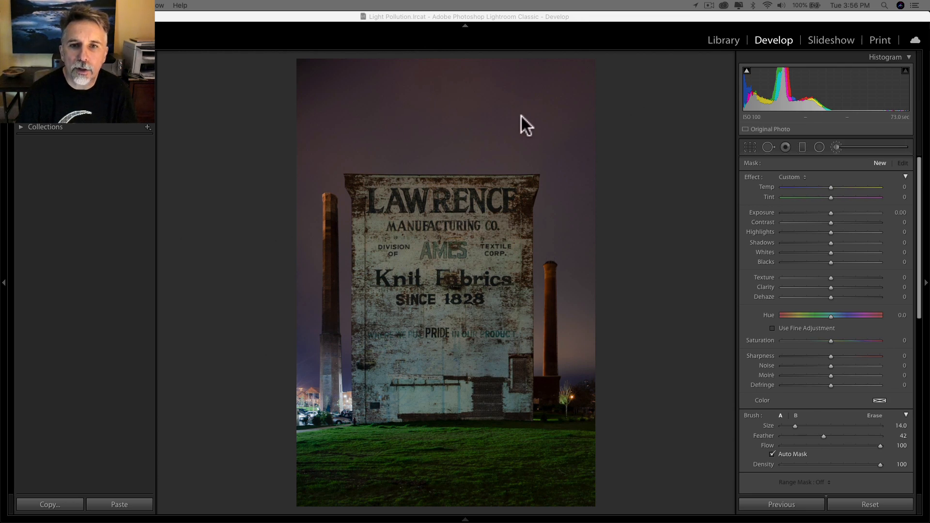
pyautogui.moveTo(468, 104)
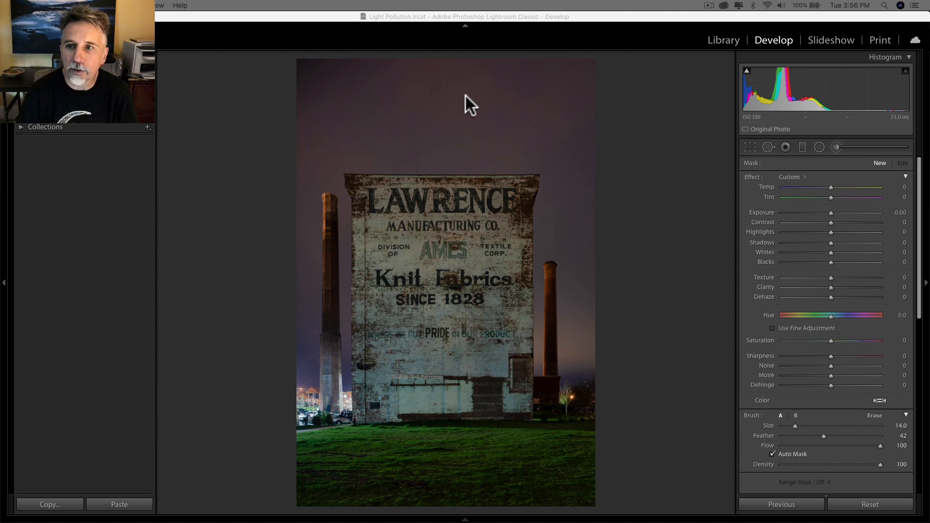
pyautogui.moveTo(802, 168)
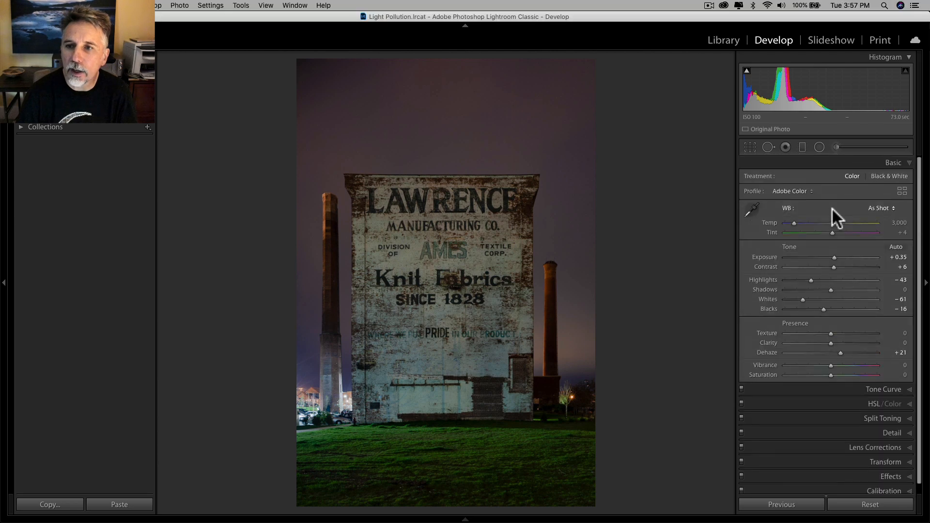
# - Set a custom white balance from a neutral spot on the mill facade
pyautogui.click(750, 209)
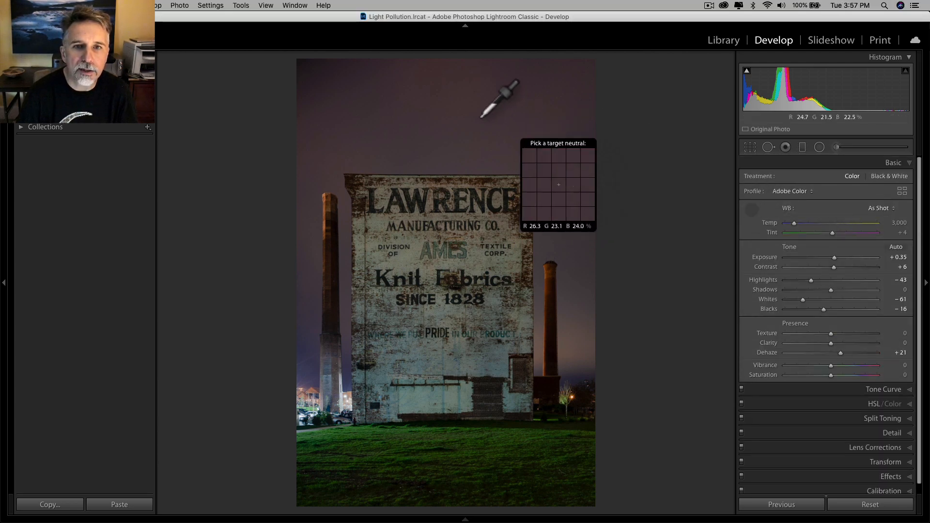
pyautogui.moveTo(457, 89)
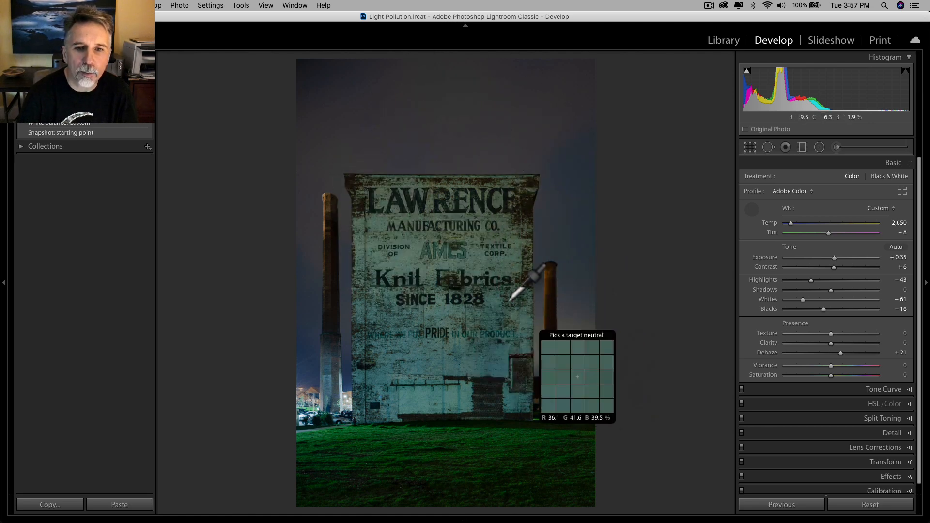
pyautogui.moveTo(451, 332)
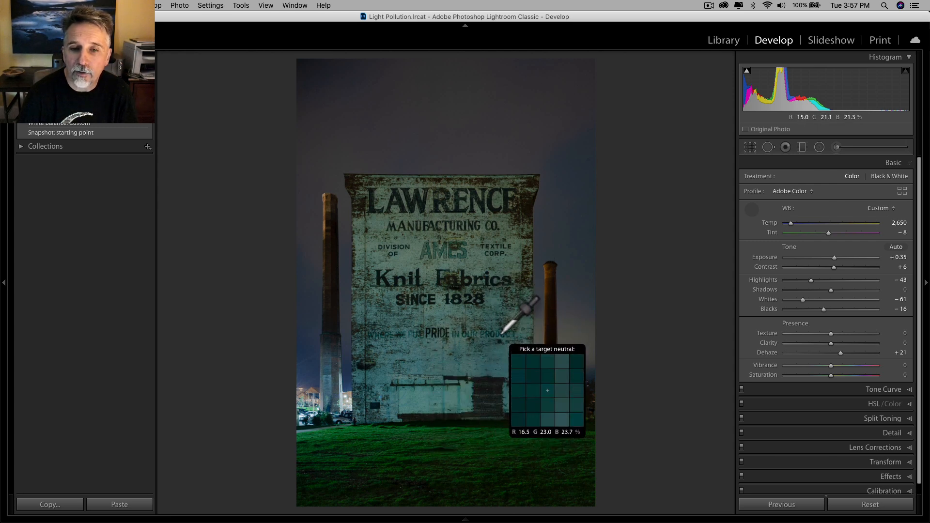
pyautogui.moveTo(498, 346)
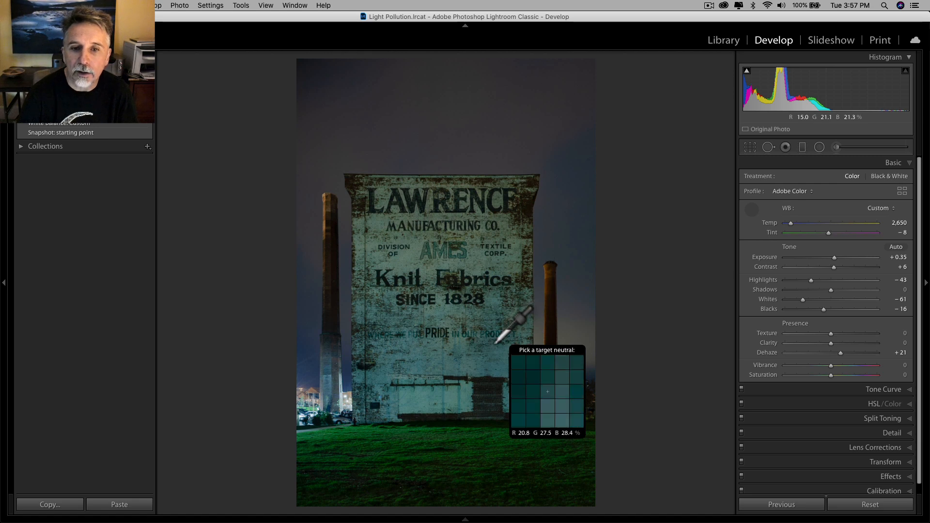
pyautogui.moveTo(466, 323)
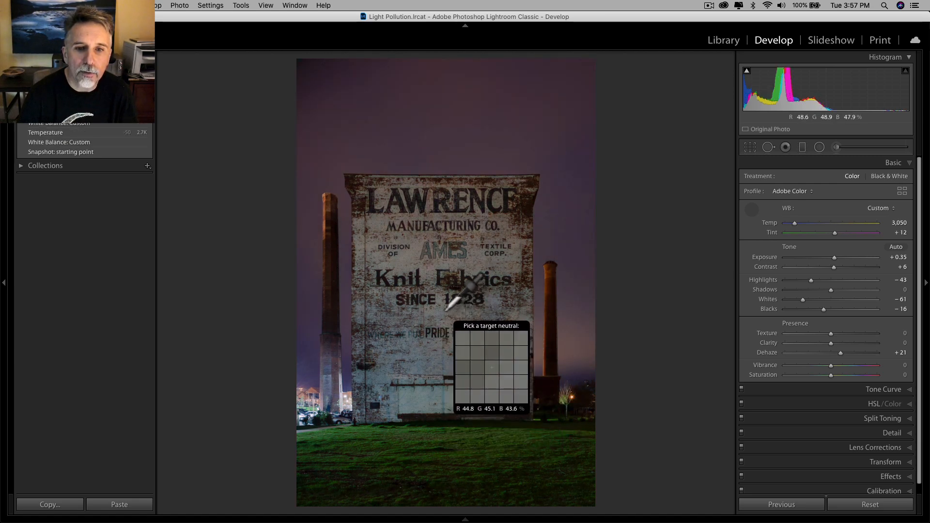
pyautogui.moveTo(504, 249)
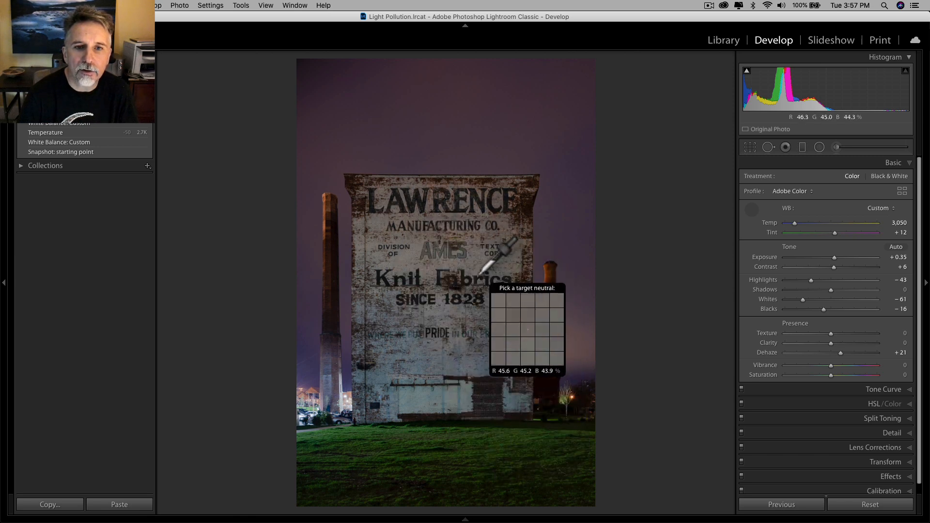
pyautogui.moveTo(507, 59)
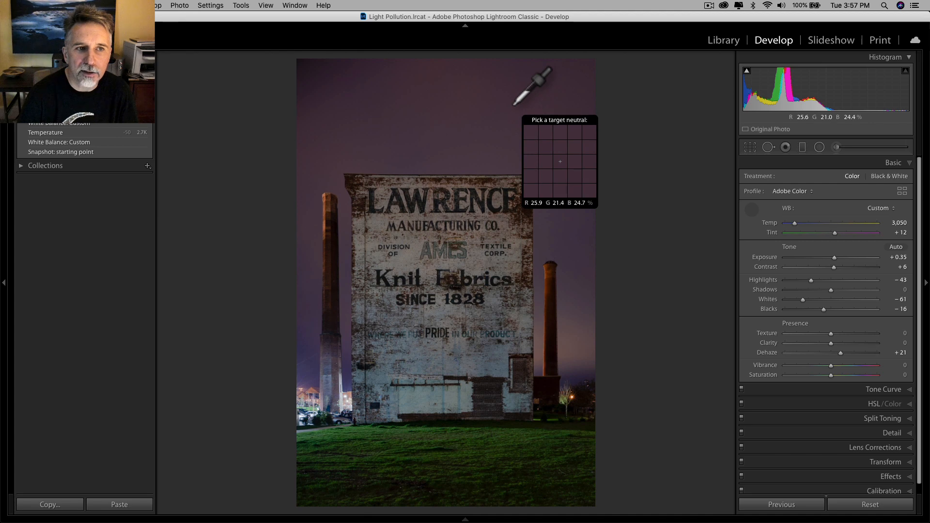
pyautogui.moveTo(516, 124)
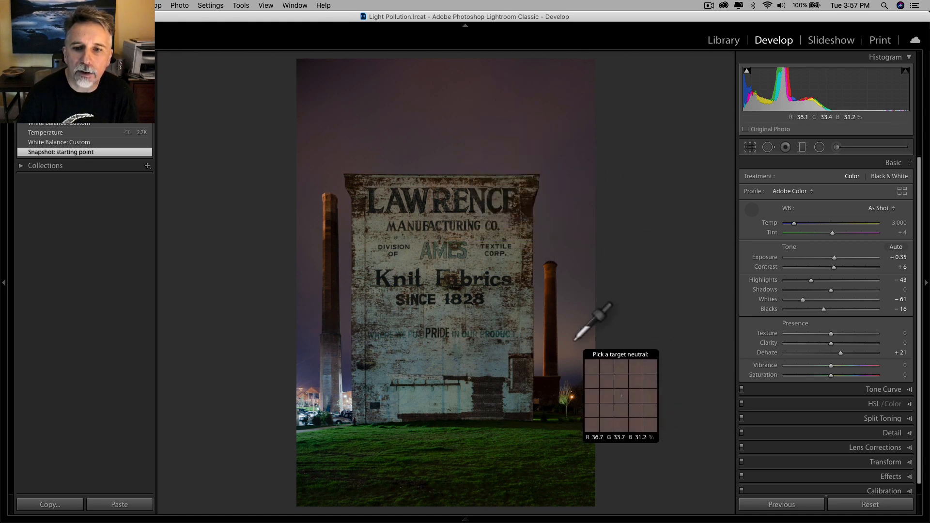
pyautogui.click(620, 396)
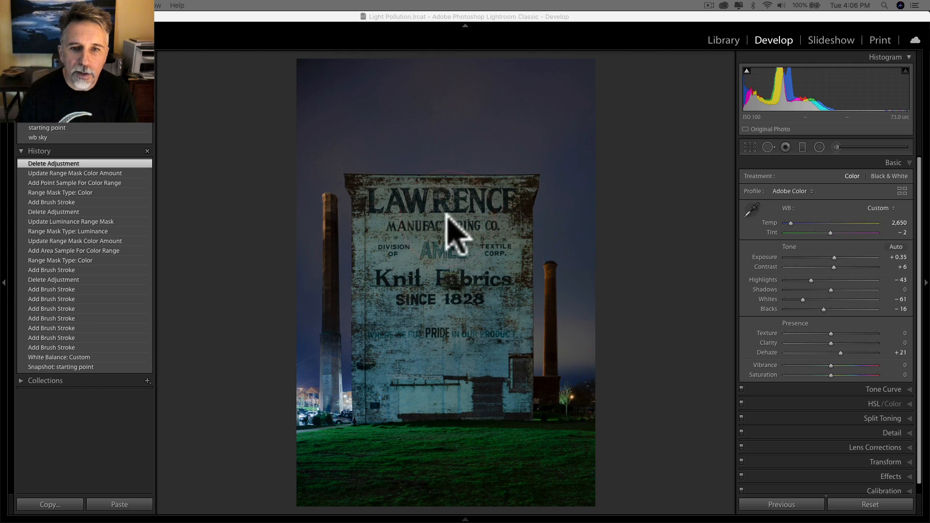
pyautogui.moveTo(374, 347)
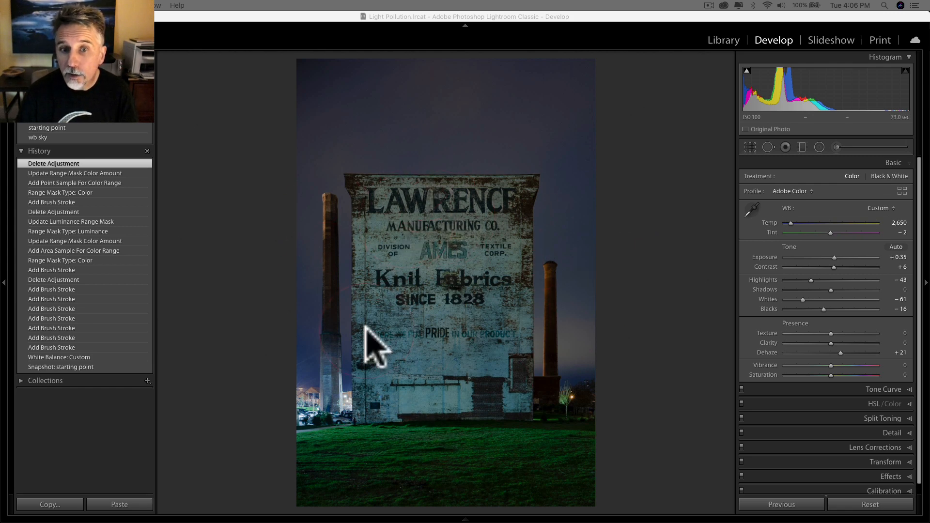
pyautogui.moveTo(866, 151)
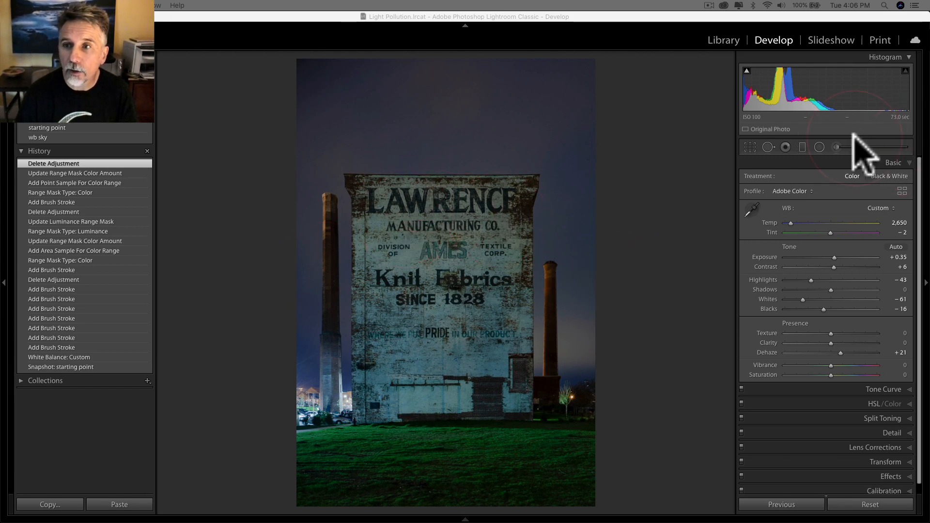
# - Start a new Adjustment Brush with Auto Mask kept on for the facade
pyautogui.click(837, 146)
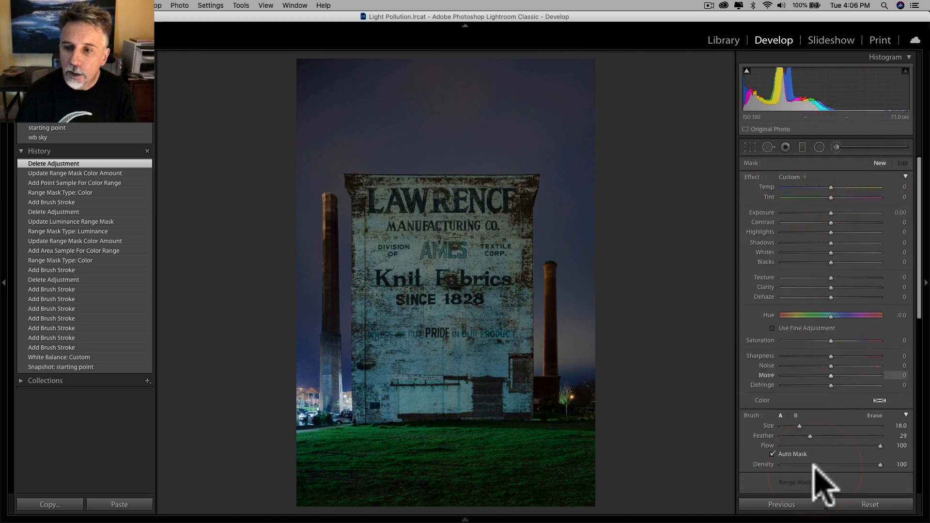
pyautogui.moveTo(774, 460)
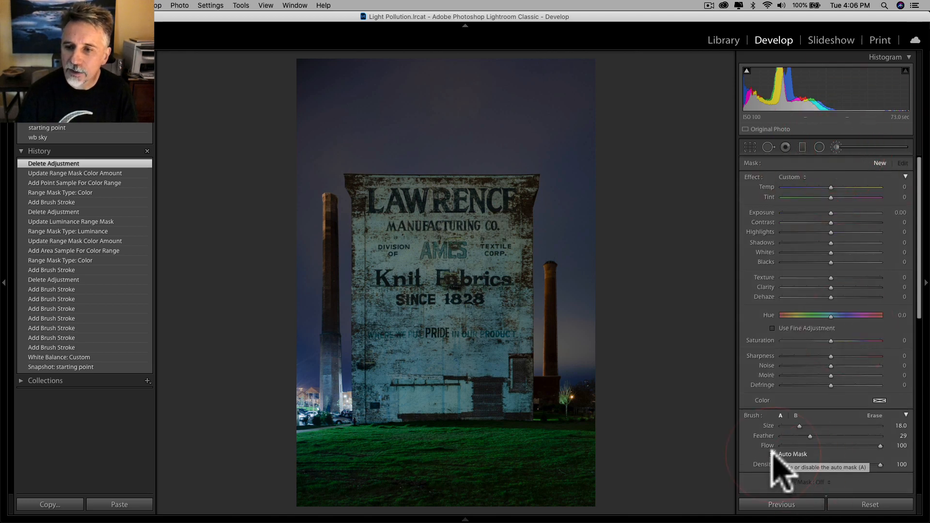
pyautogui.click(773, 453)
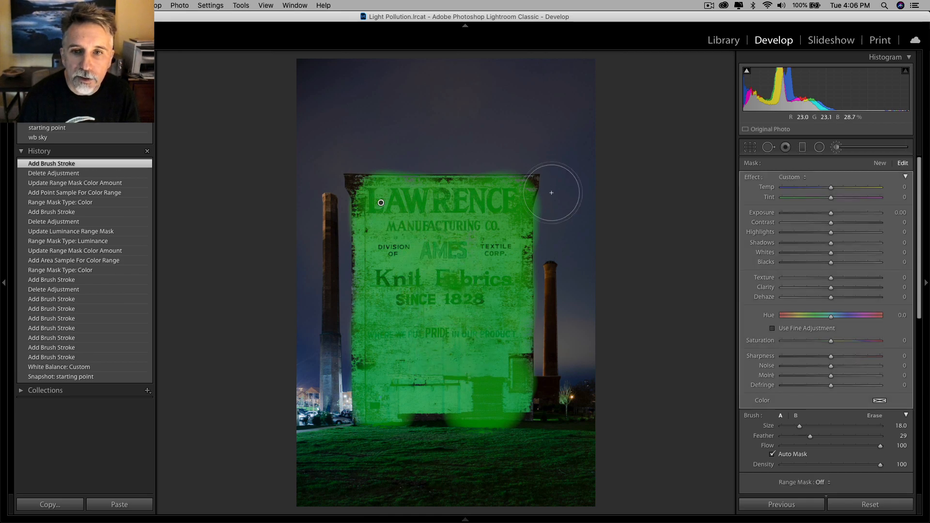
pyautogui.moveTo(424, 212)
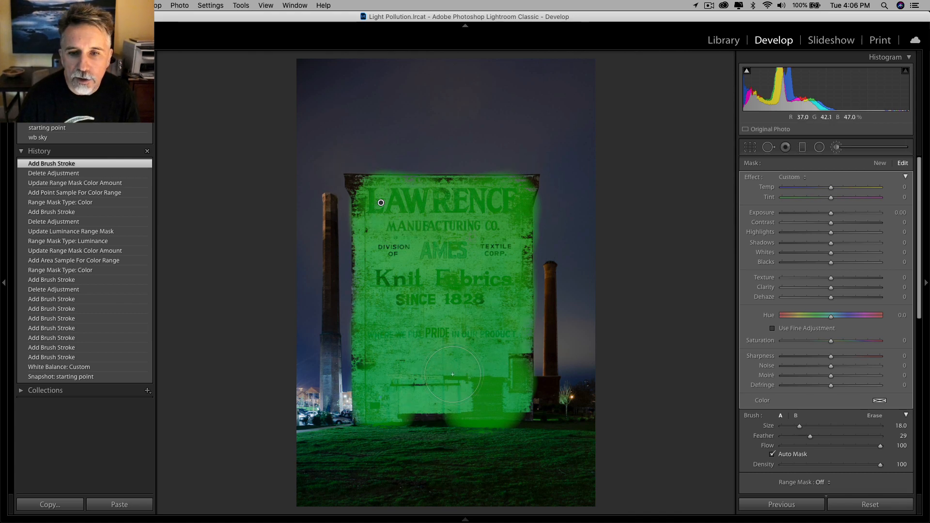
pyautogui.moveTo(703, 373)
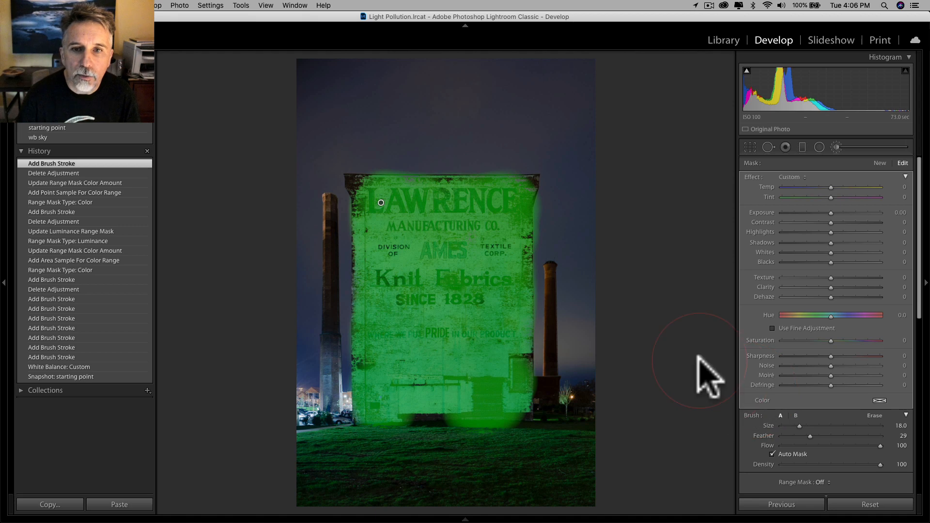
pyautogui.moveTo(560, 209)
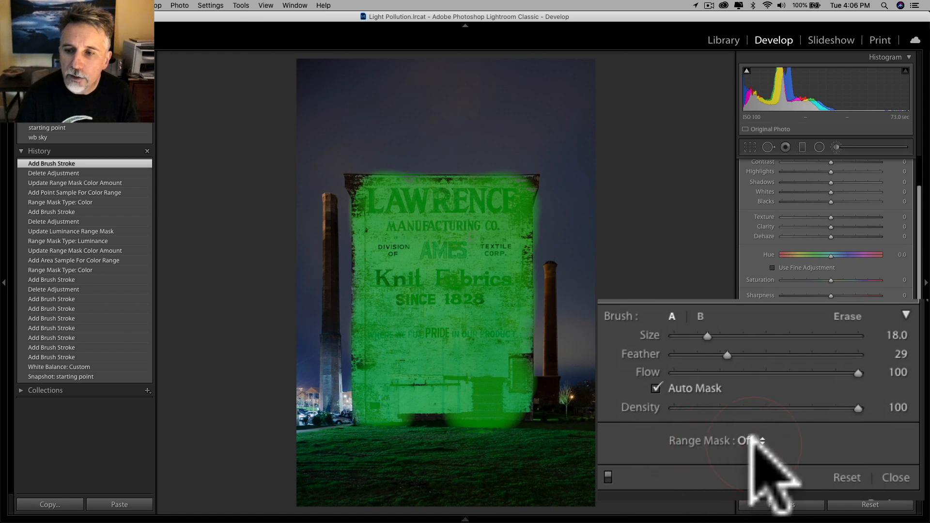
# - Set the facade brush's Range Mask type to Color
pyautogui.click(738, 440)
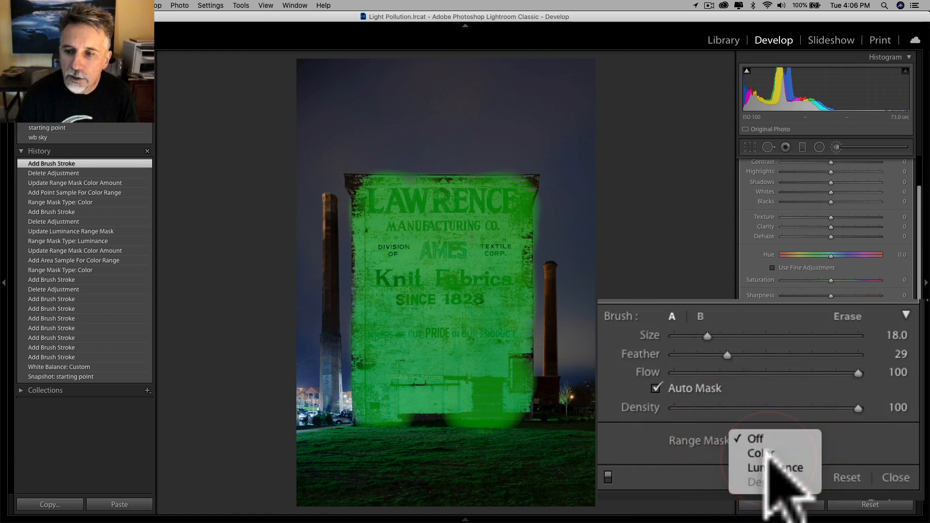
pyautogui.click(759, 453)
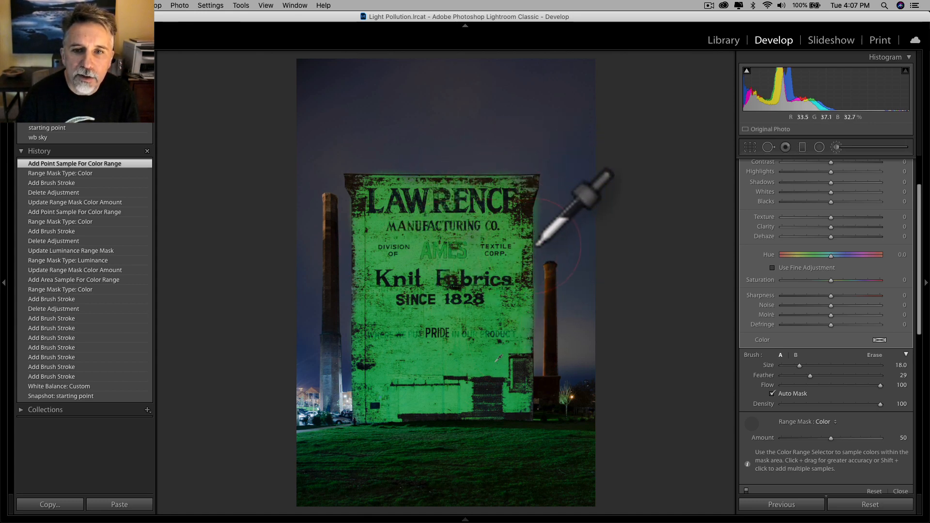
pyautogui.moveTo(854, 469)
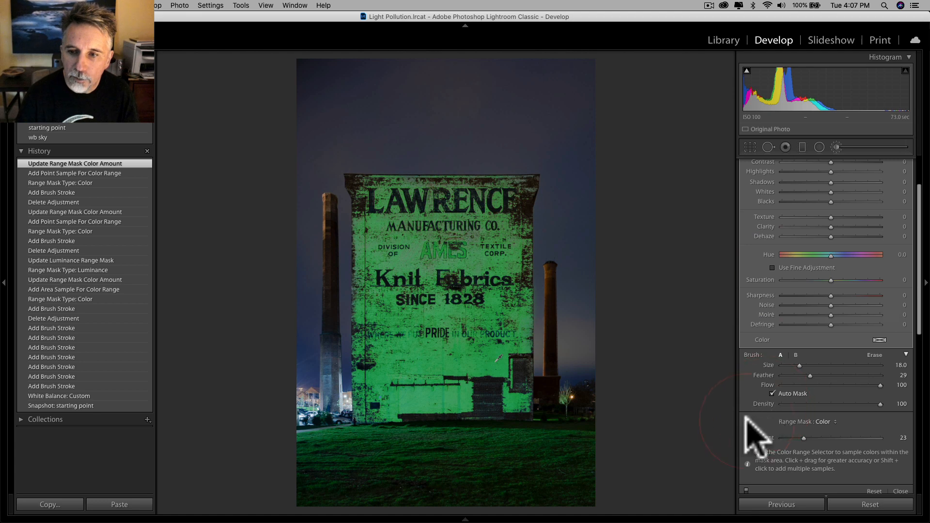
pyautogui.moveTo(647, 379)
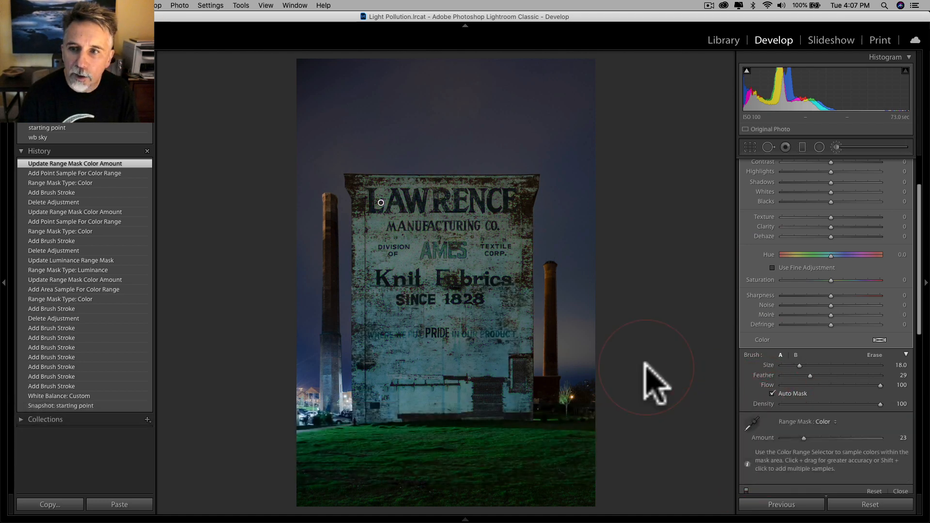
pyautogui.moveTo(465, 364)
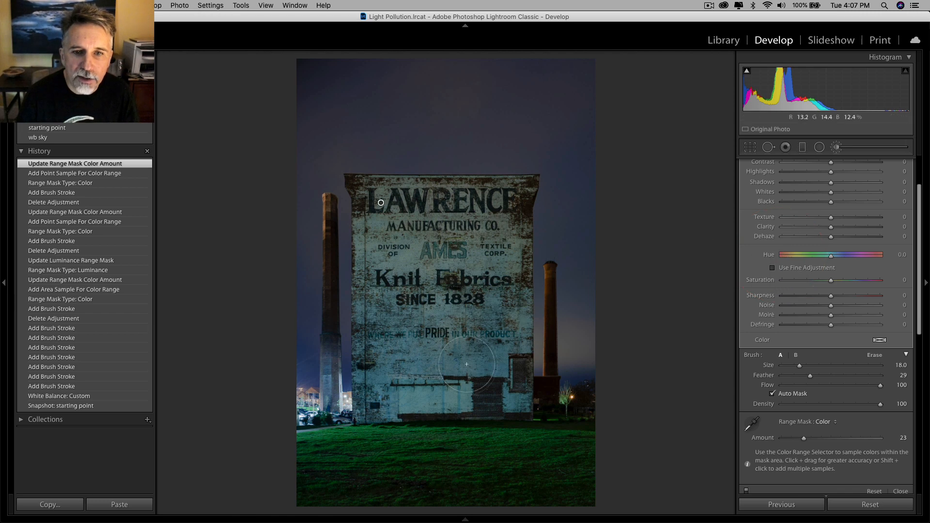
pyautogui.moveTo(482, 330)
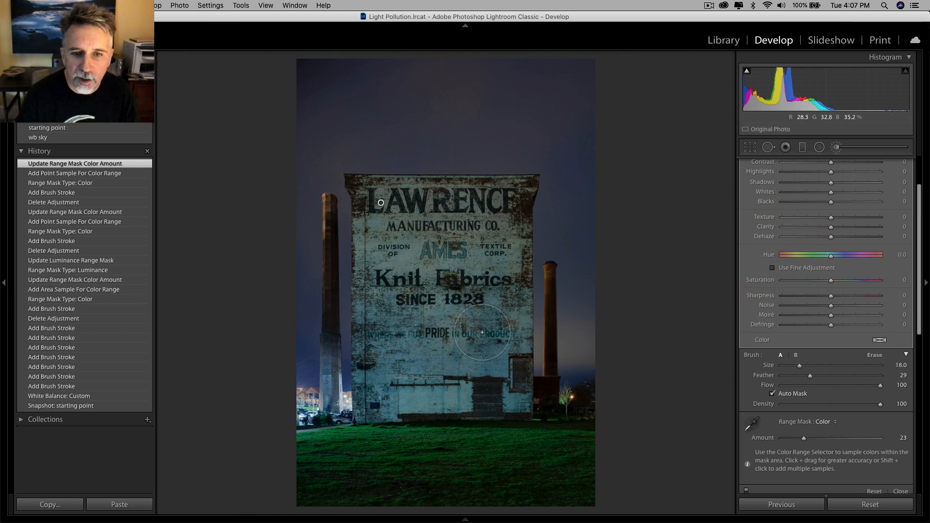
pyautogui.moveTo(621, 322)
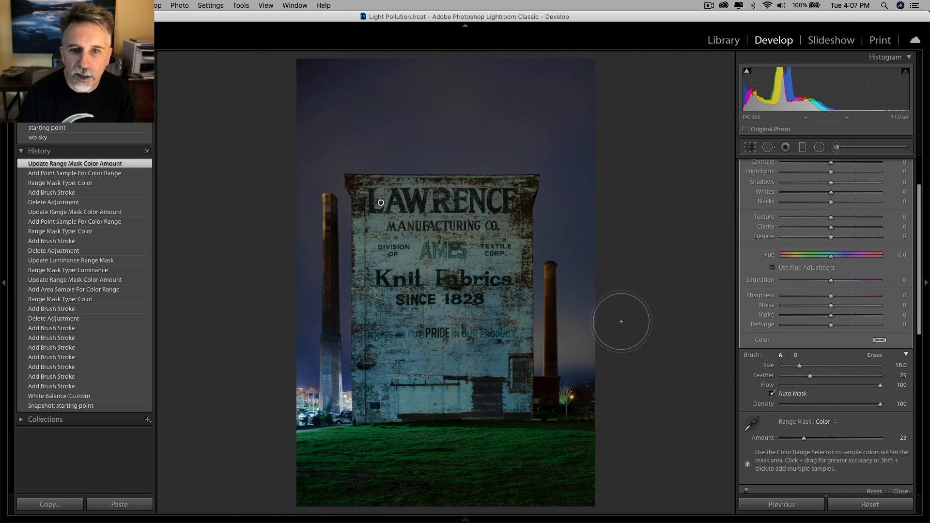
pyautogui.moveTo(705, 373)
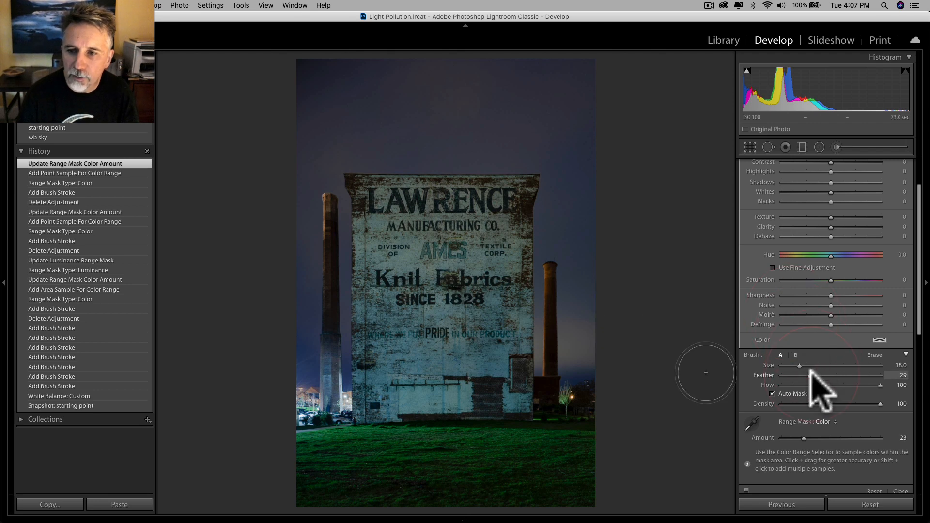
pyautogui.moveTo(817, 296)
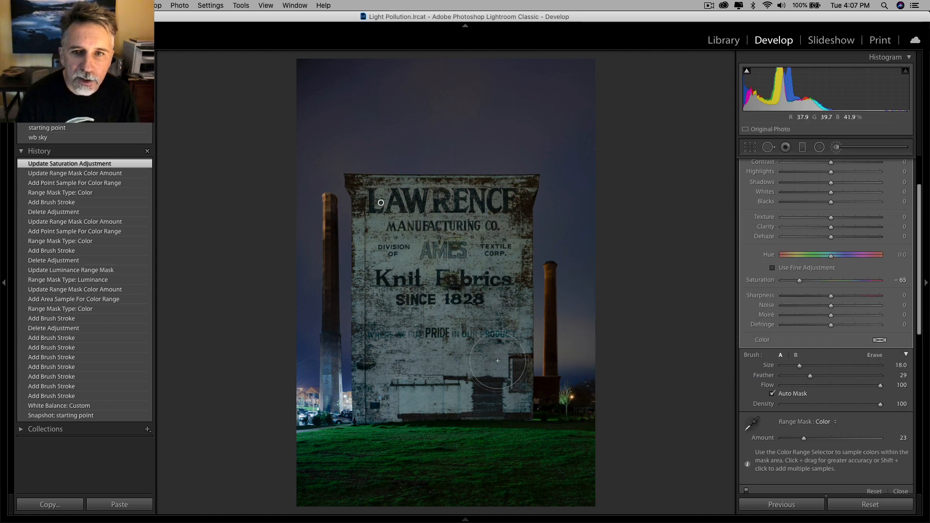
# - Close the Adjustment Brush and return to the global Basic settings
pyautogui.click(835, 148)
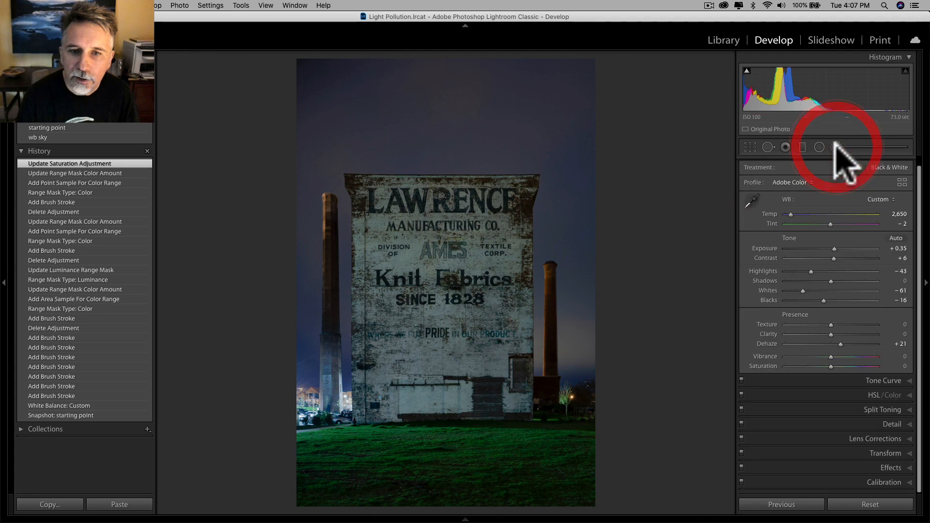
pyautogui.click(851, 167)
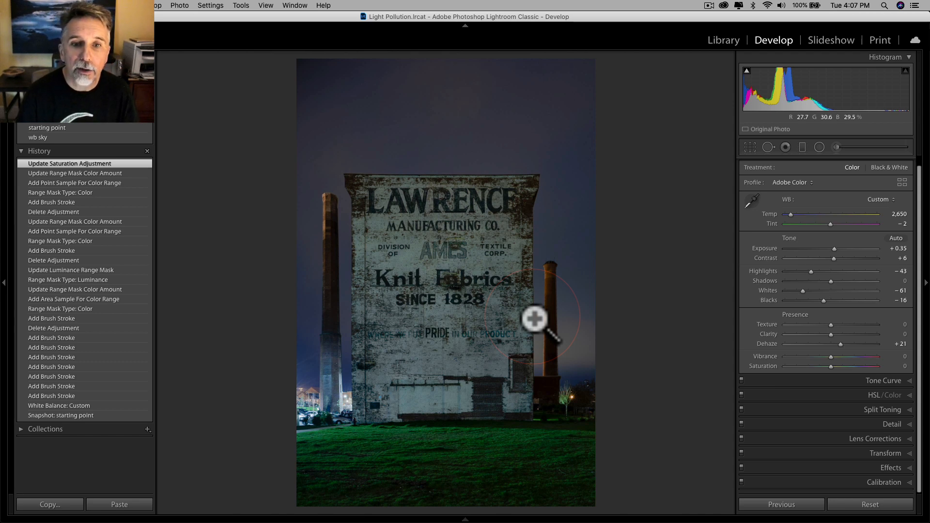
pyautogui.moveTo(475, 122)
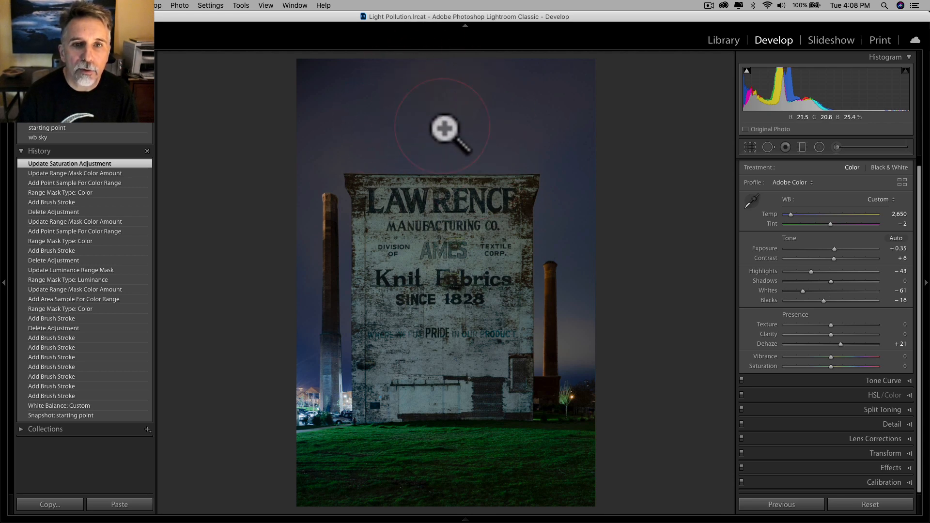
pyautogui.moveTo(531, 160)
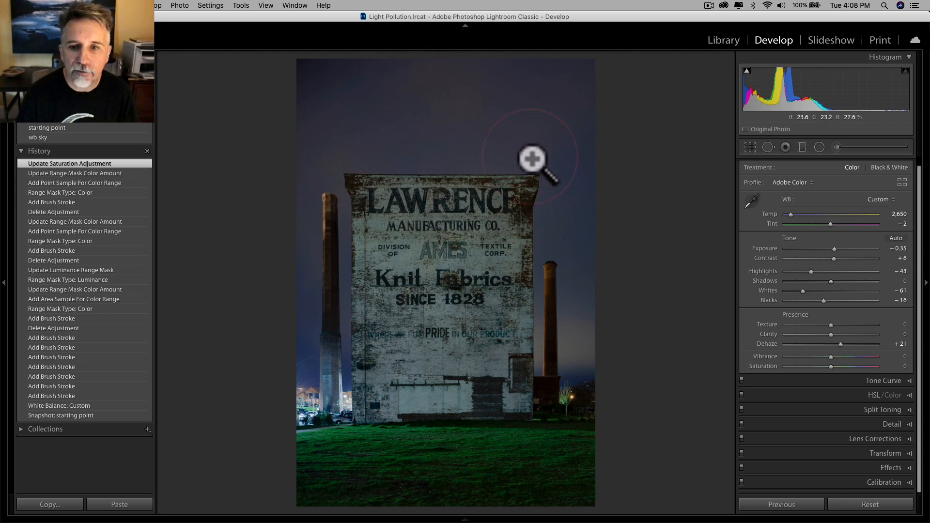
pyautogui.moveTo(583, 349)
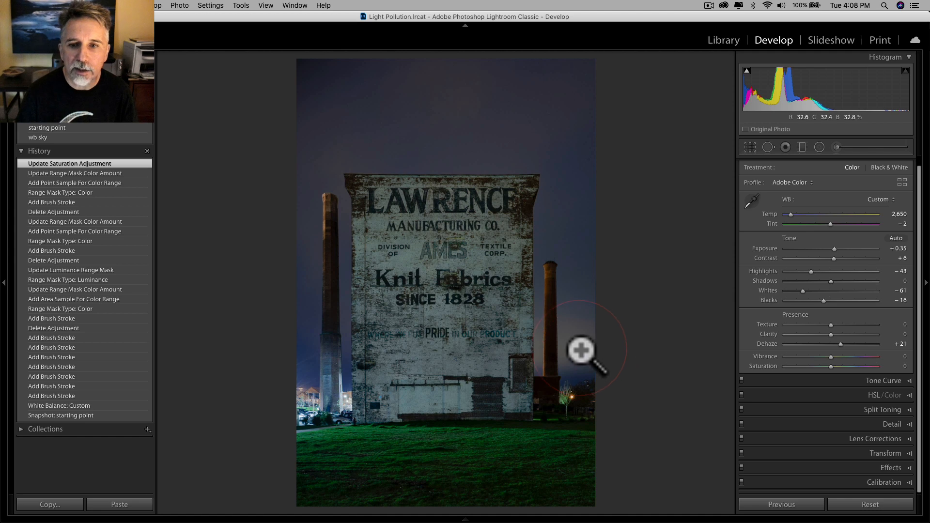
pyautogui.moveTo(578, 347)
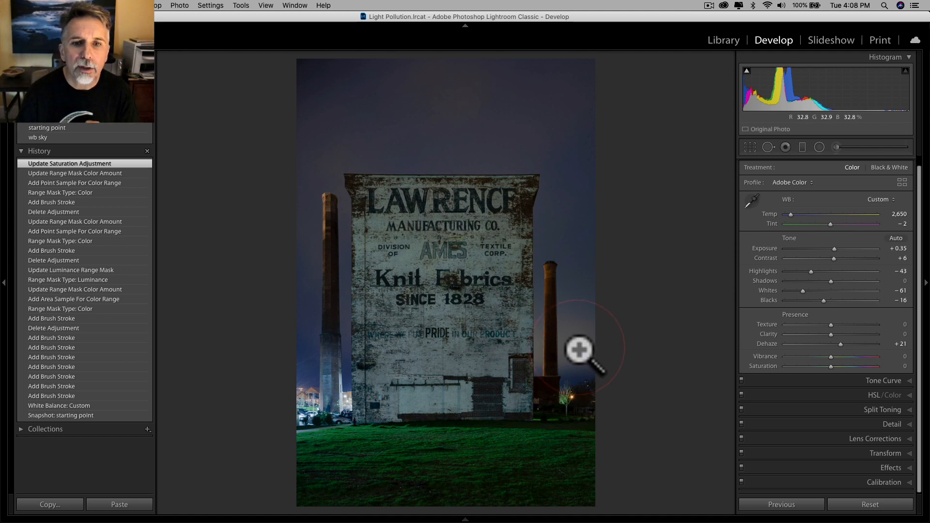
pyautogui.moveTo(442, 296)
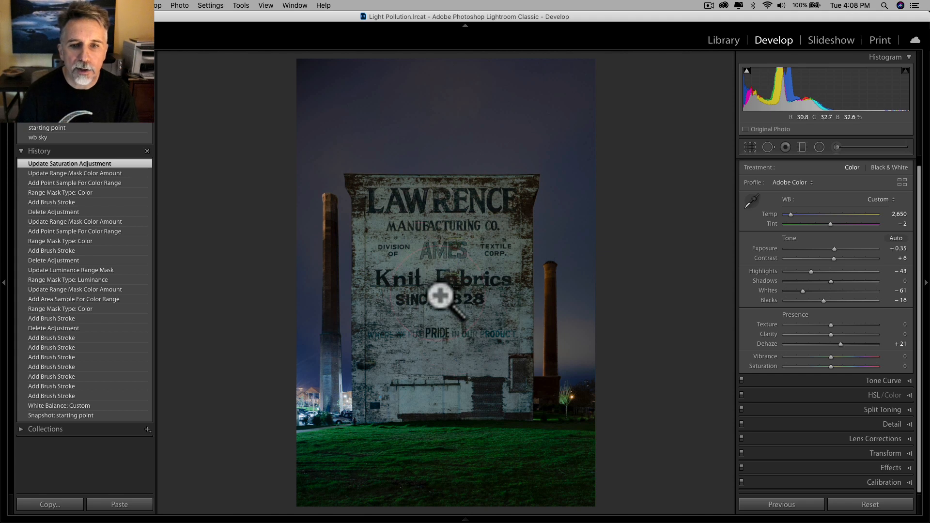
pyautogui.moveTo(497, 243)
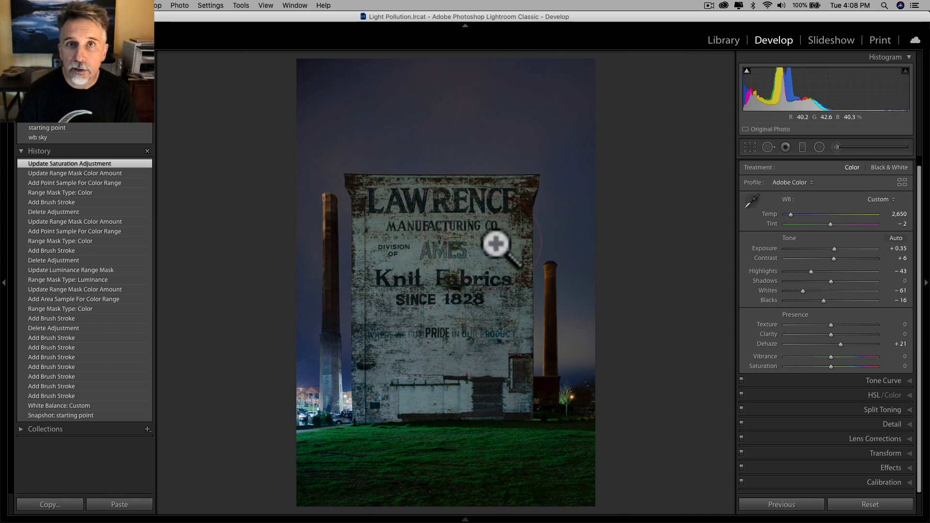